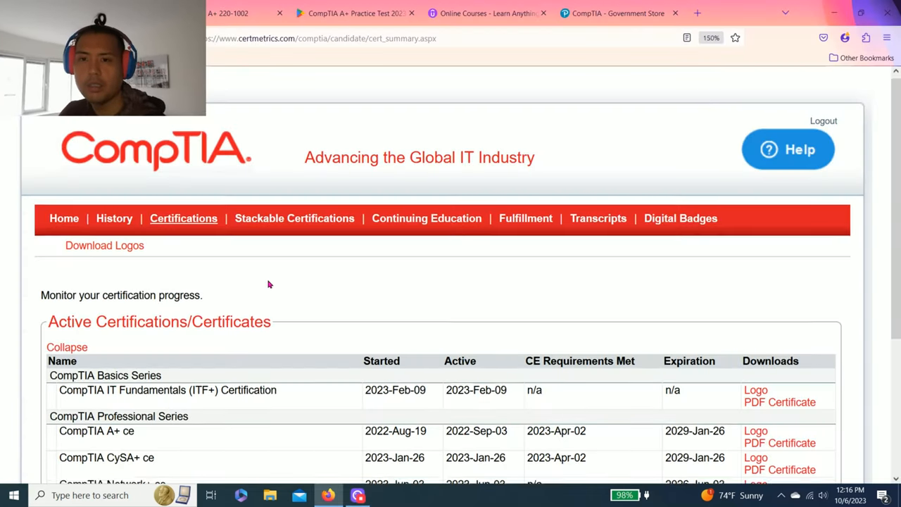
Step: Enlarge the certifications page and highlight the A+ start date 2022-Aug-19
scroll(down, 3)
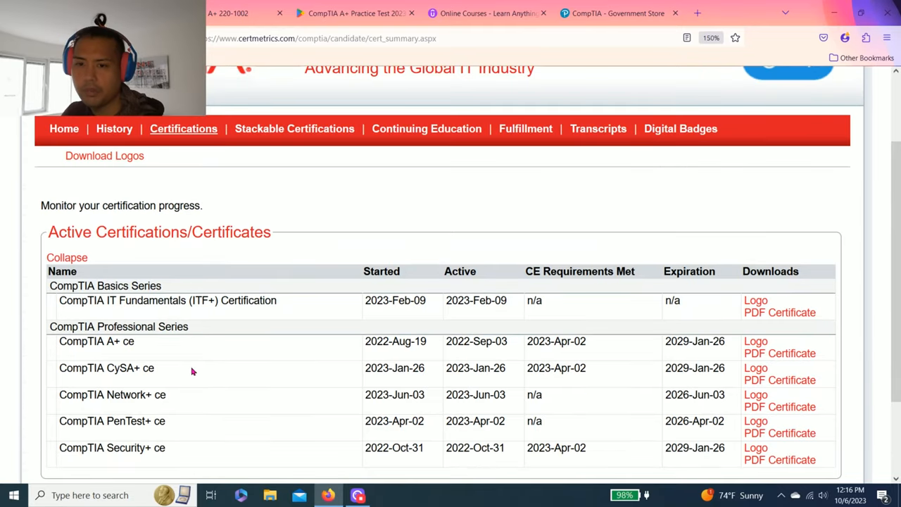
scroll(down, 3)
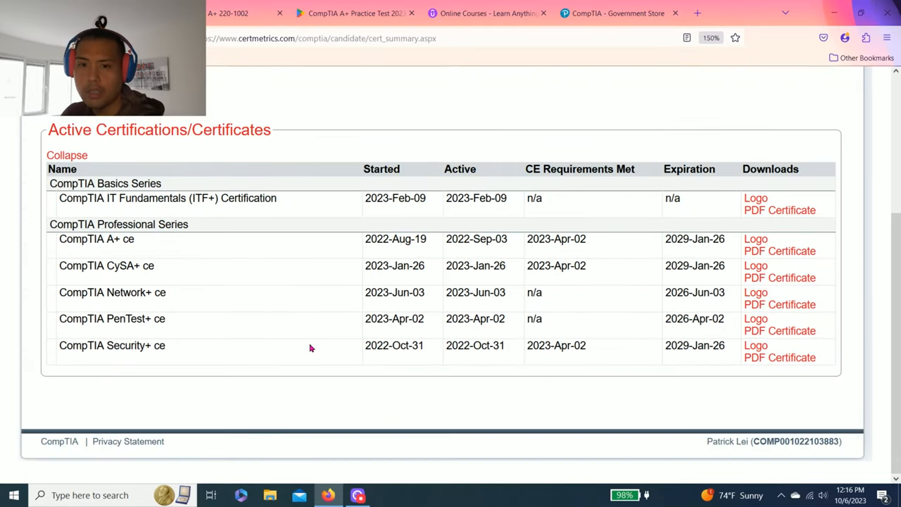
key(ctrl+plus)
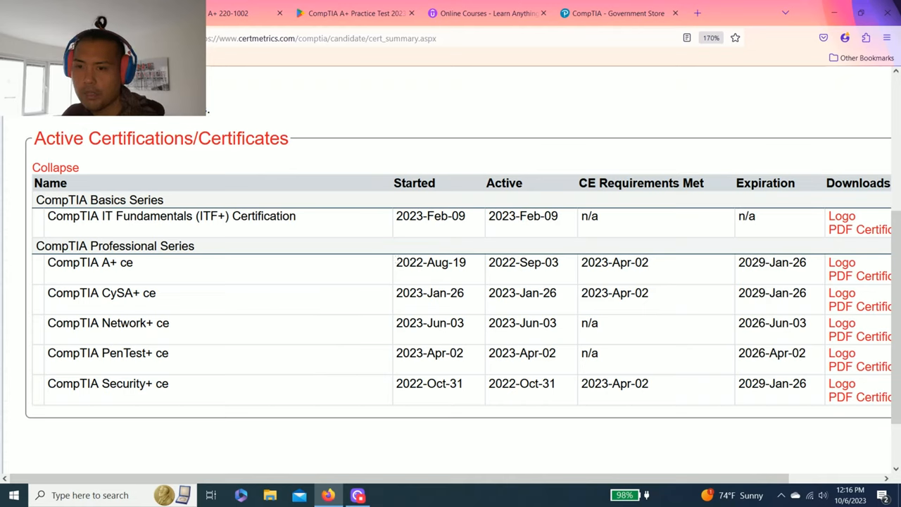
double_click(430, 262)
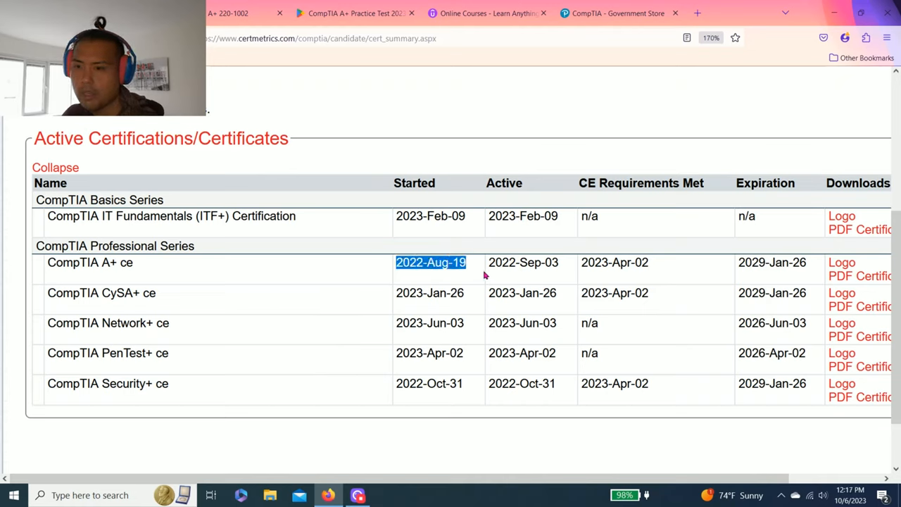
mouse_move(486, 262)
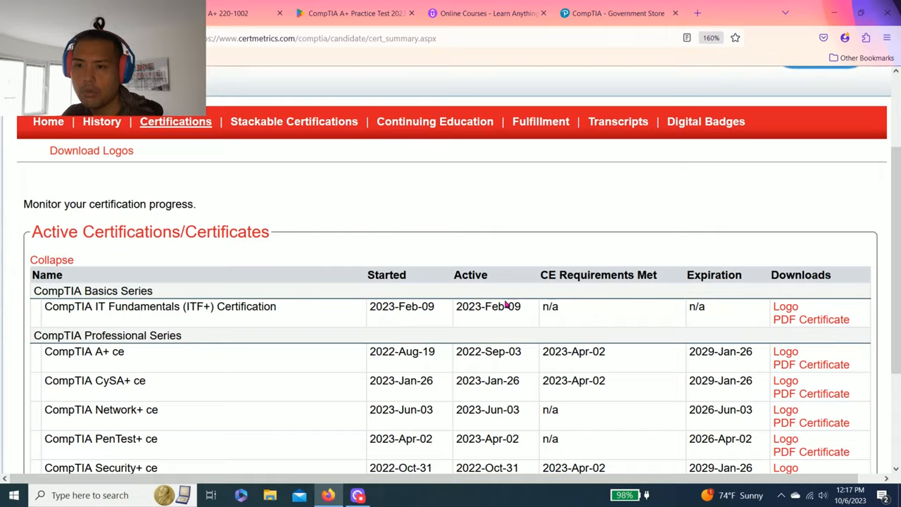
scroll(down, 3)
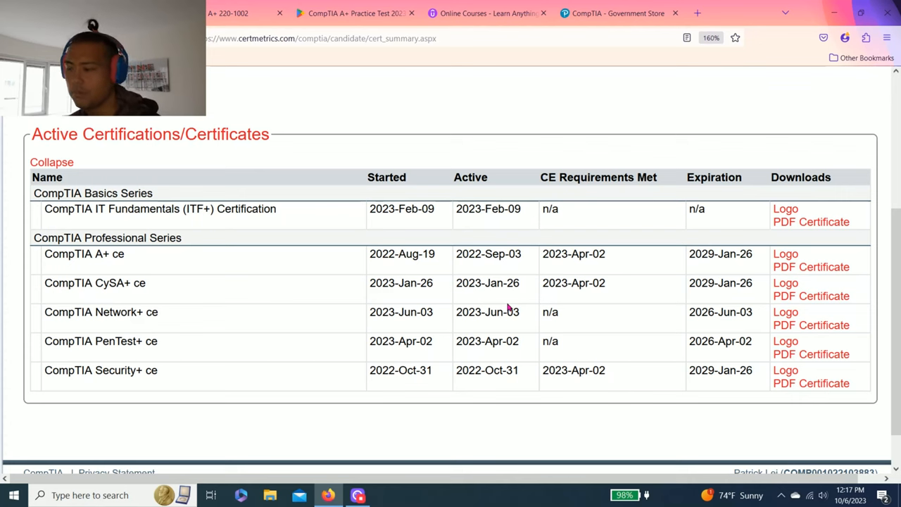
mouse_move(255, 172)
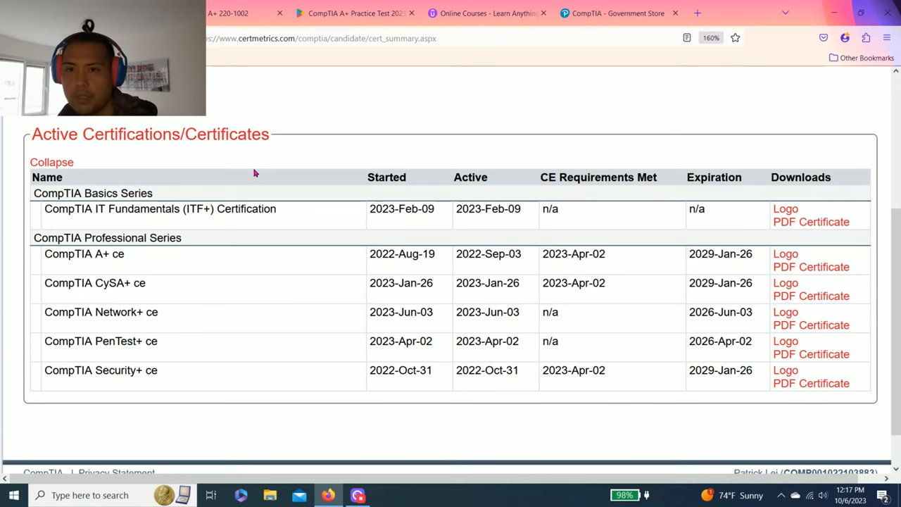
click(239, 14)
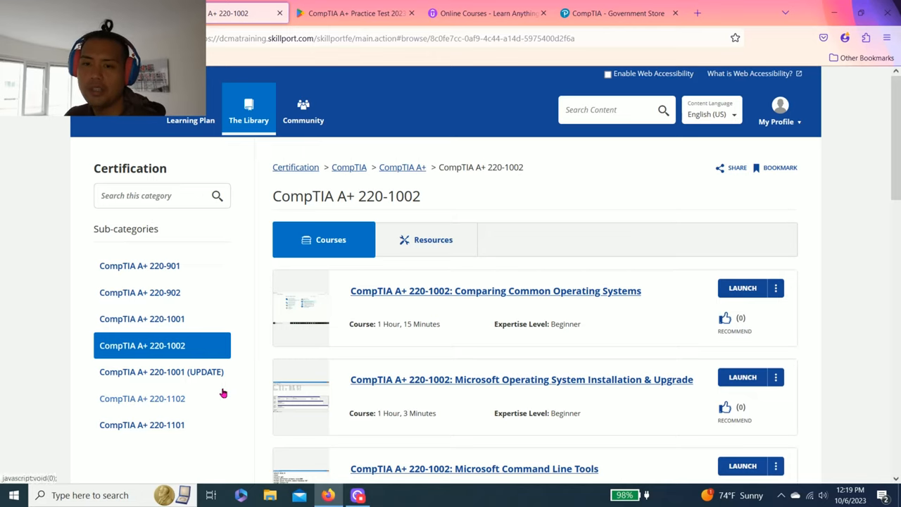
mouse_move(190, 372)
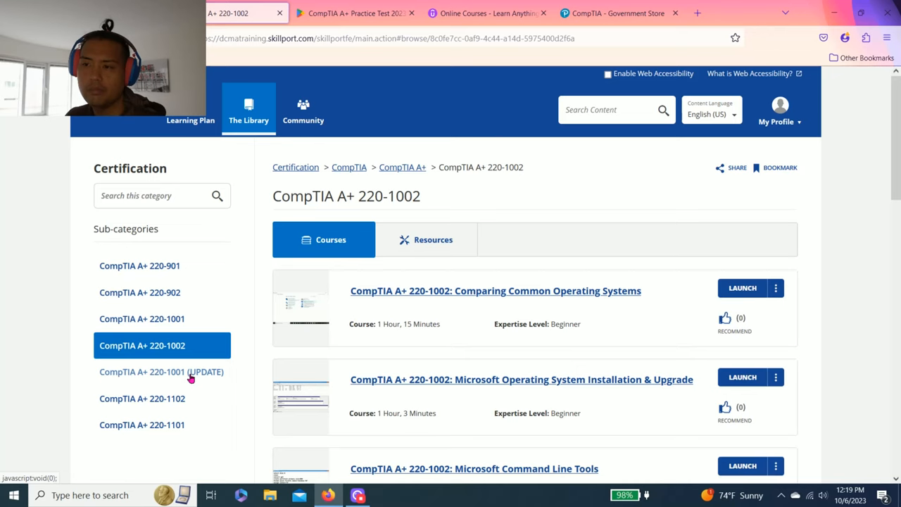
mouse_move(206, 370)
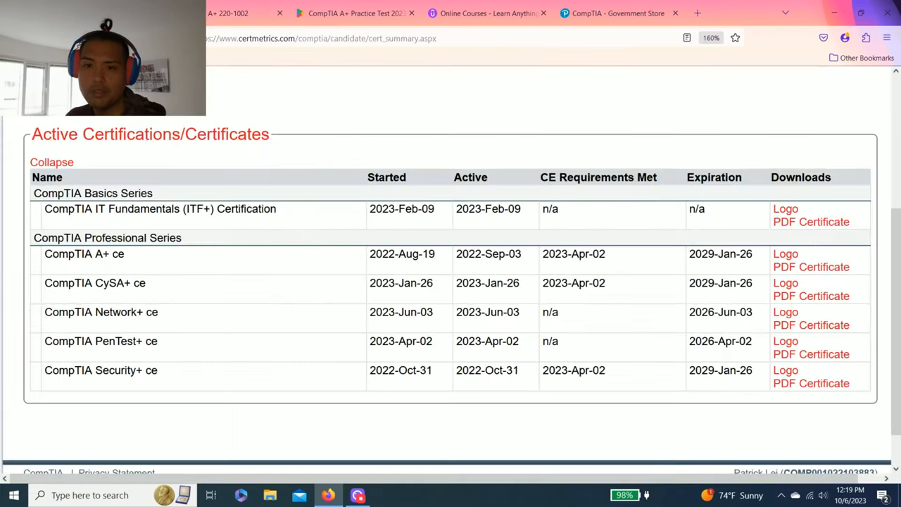
mouse_move(161, 370)
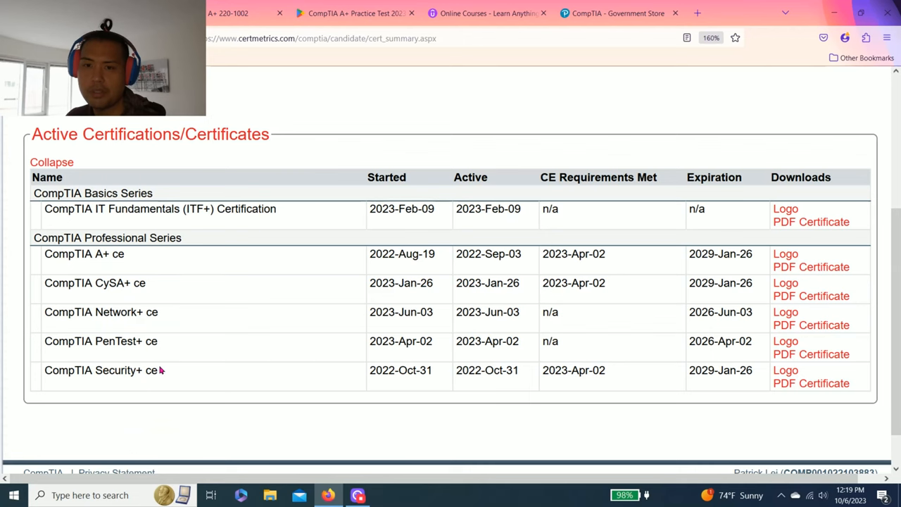
mouse_move(167, 230)
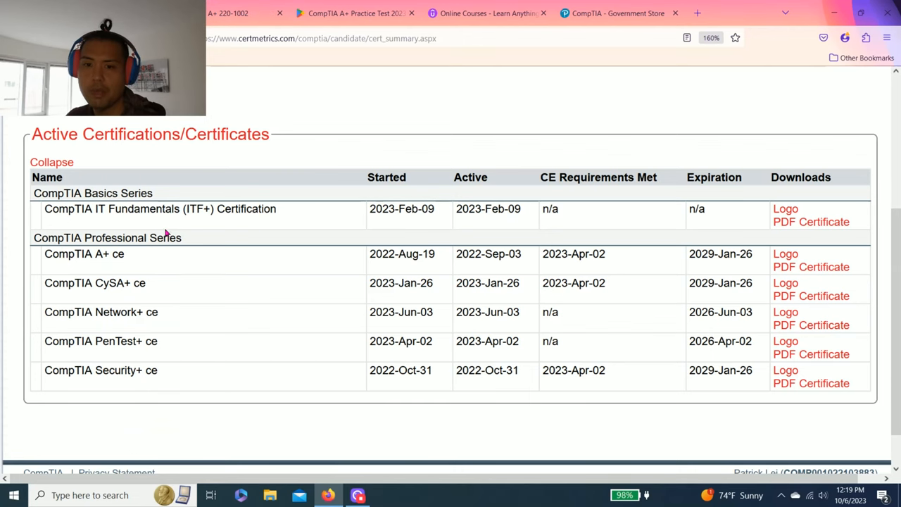
Step: Log out of Skillport from My Profile, sign back in, and open Linux+ Domain 1
click(243, 14)
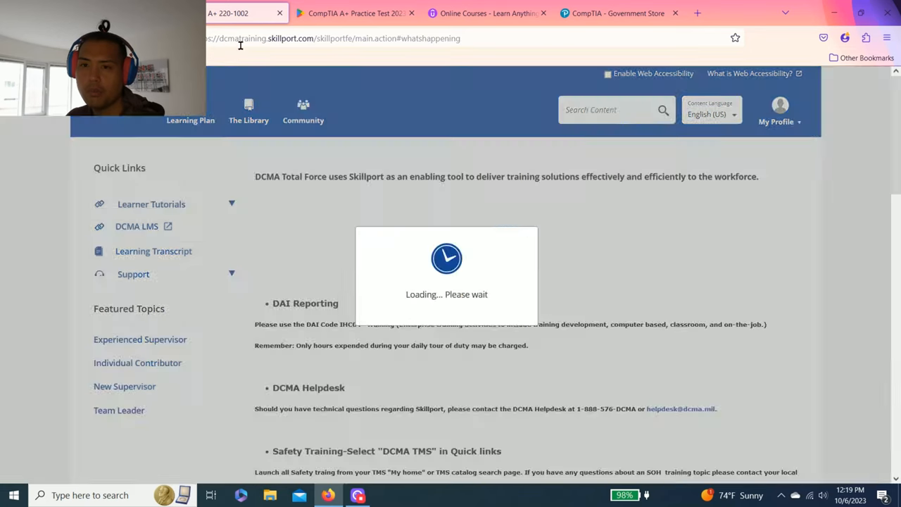
click(779, 109)
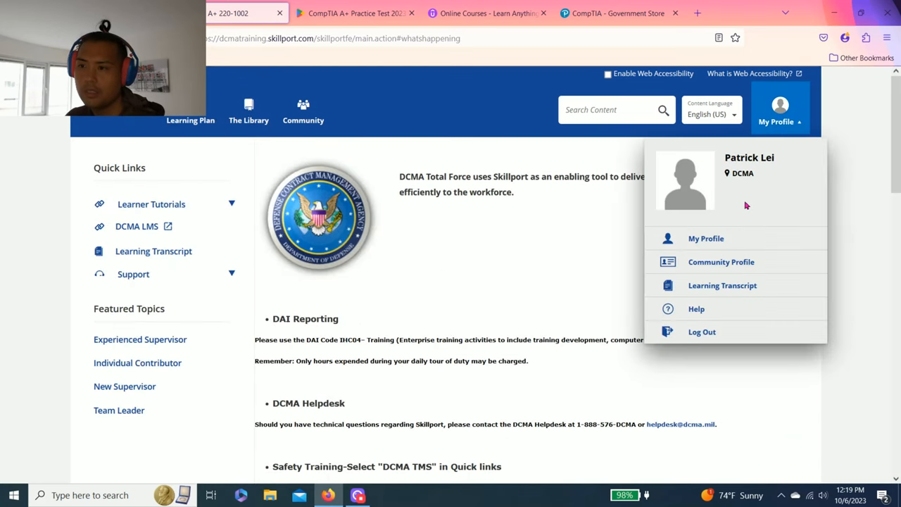
click(702, 332)
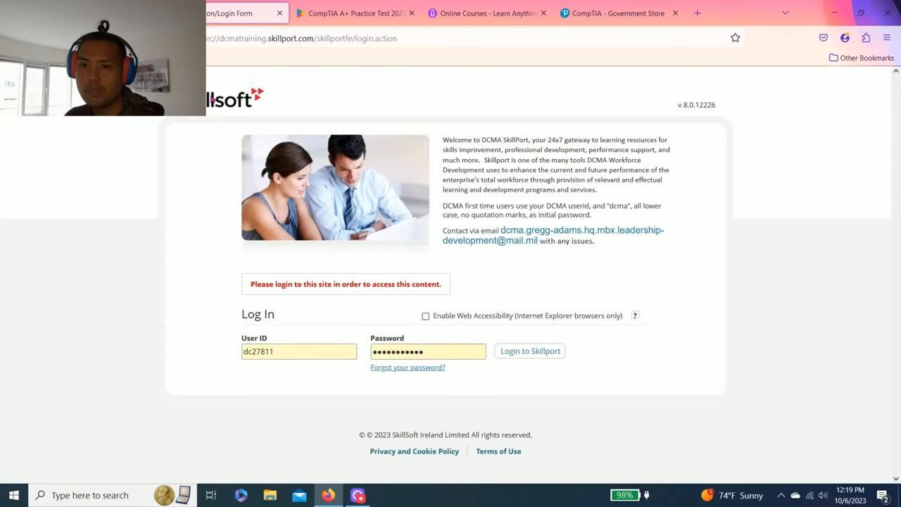
click(530, 350)
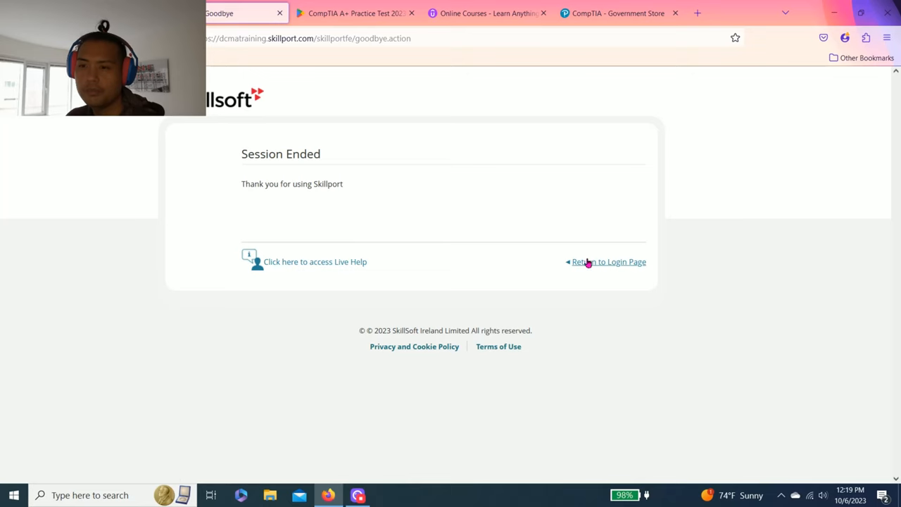
click(608, 262)
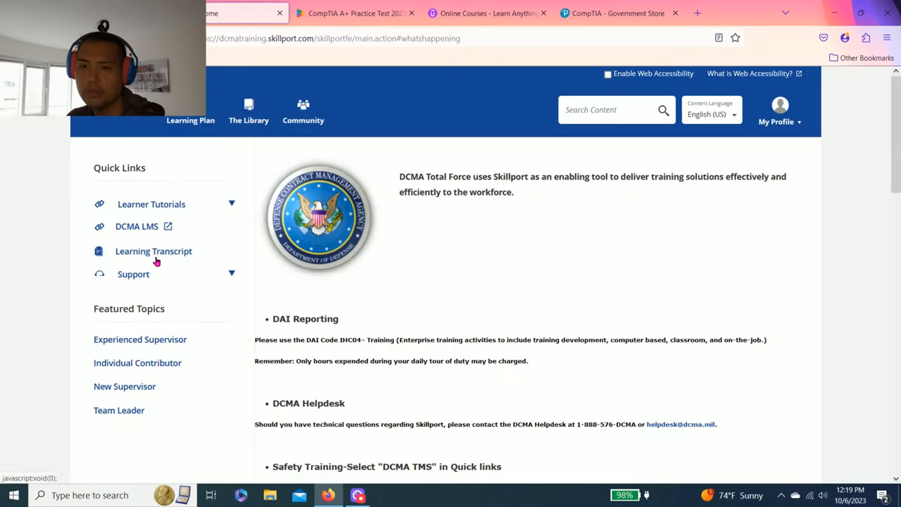
click(190, 113)
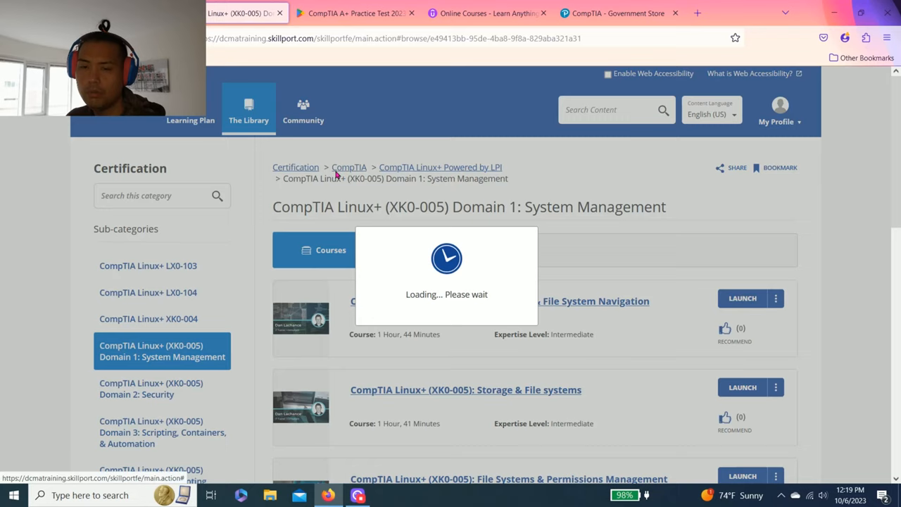
mouse_move(66, 281)
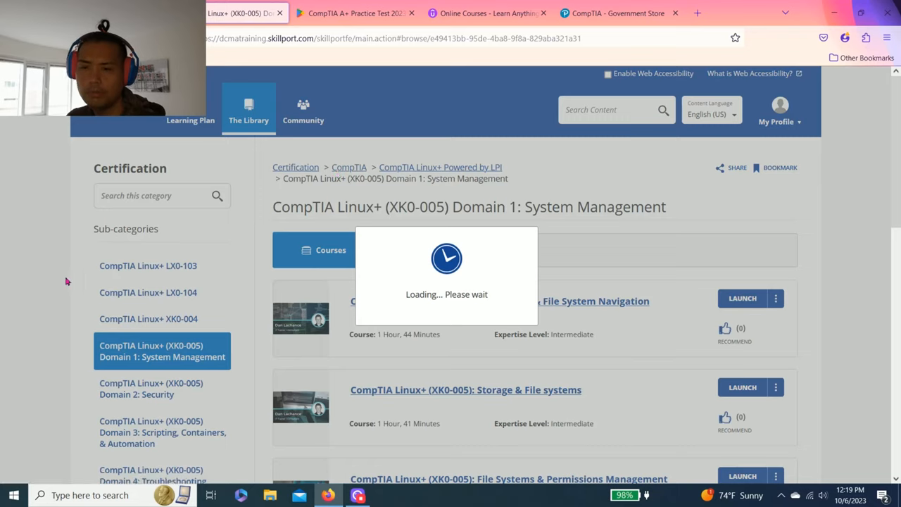
mouse_move(280, 298)
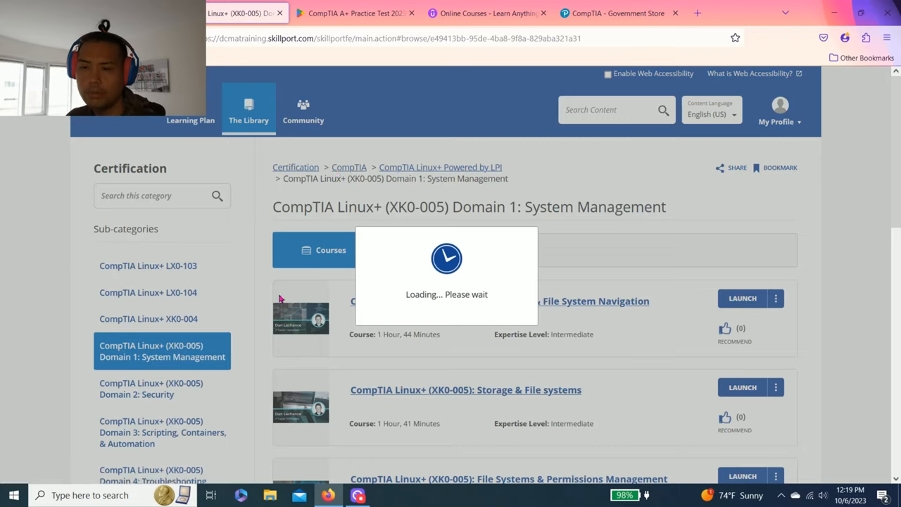
mouse_move(634, 341)
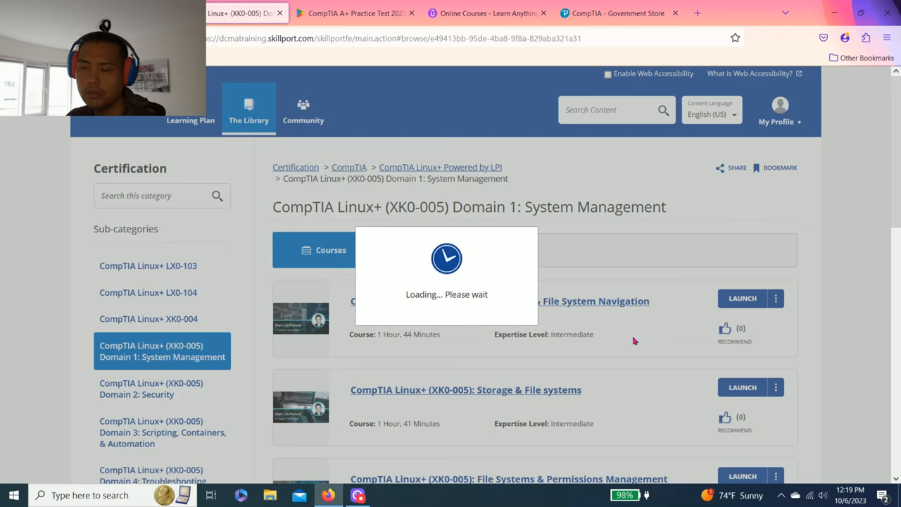
Step: Open the CompTIA A+ 220-1001 course category and scroll to the bottom of its first page
scroll(down, 3)
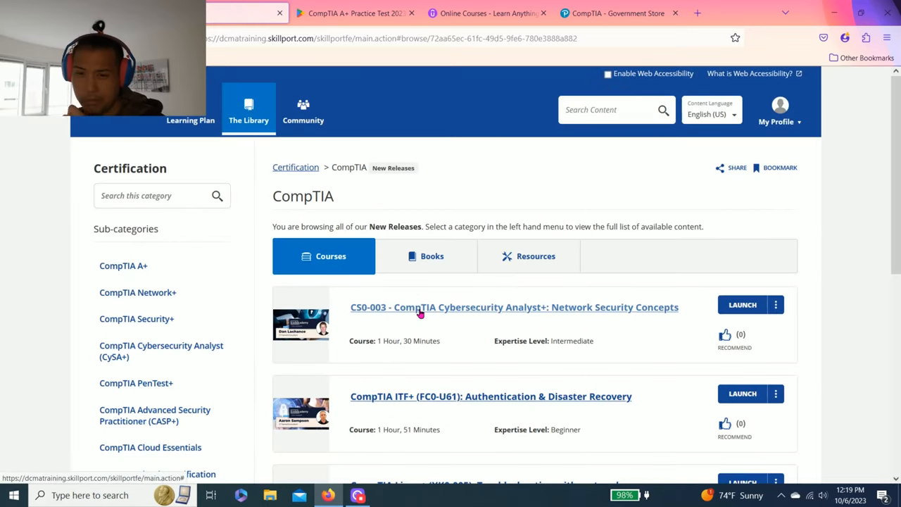
scroll(down, 3)
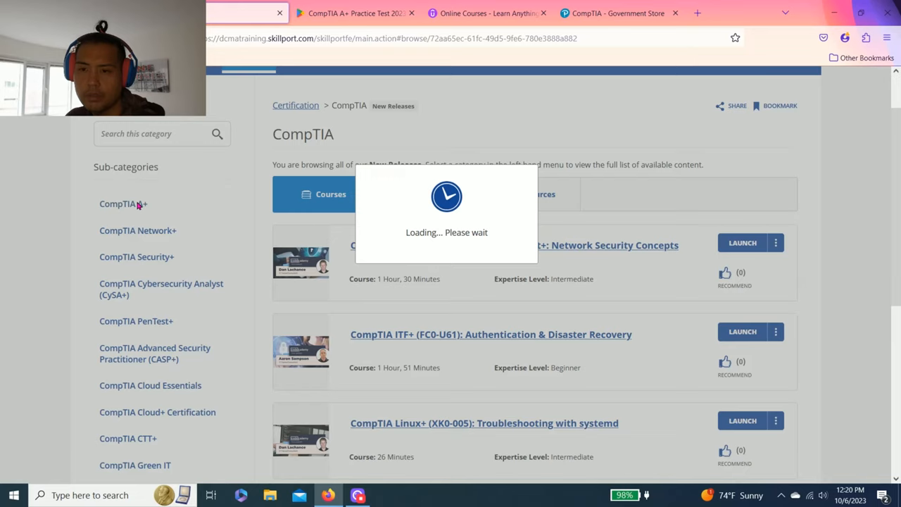
mouse_move(102, 233)
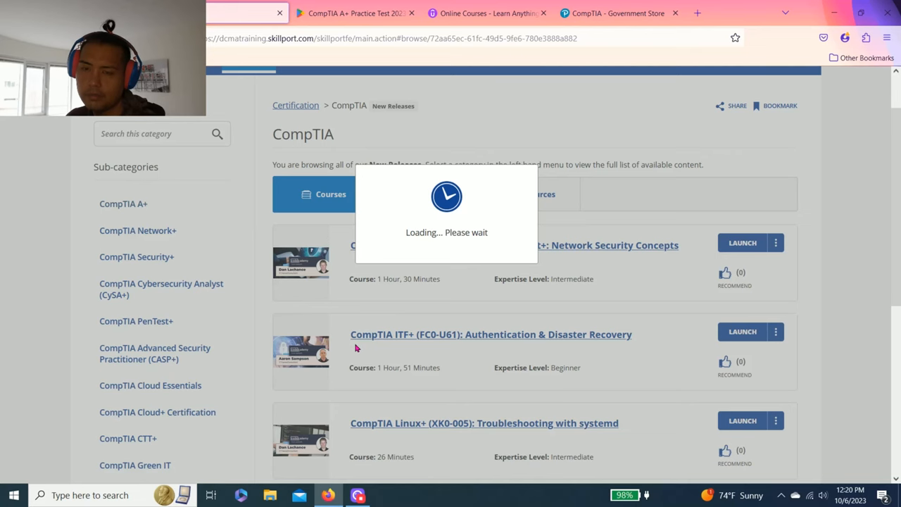
click(123, 203)
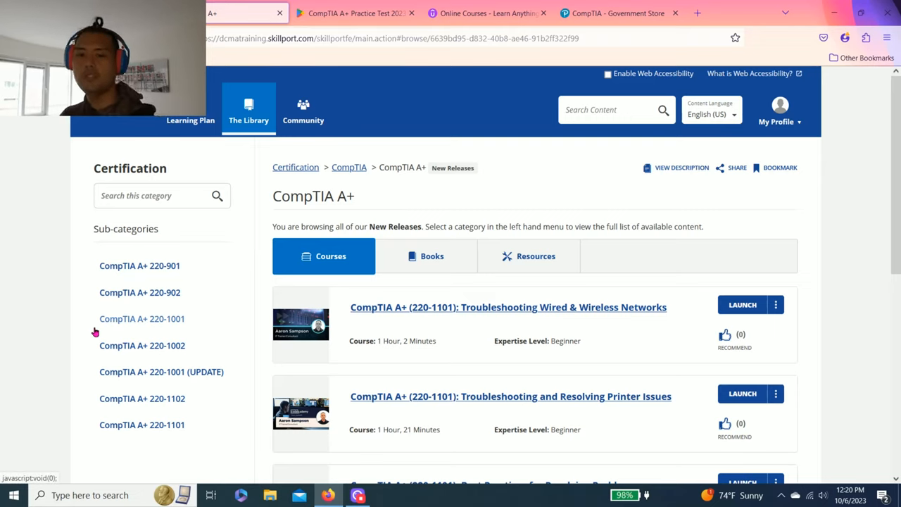
mouse_move(165, 354)
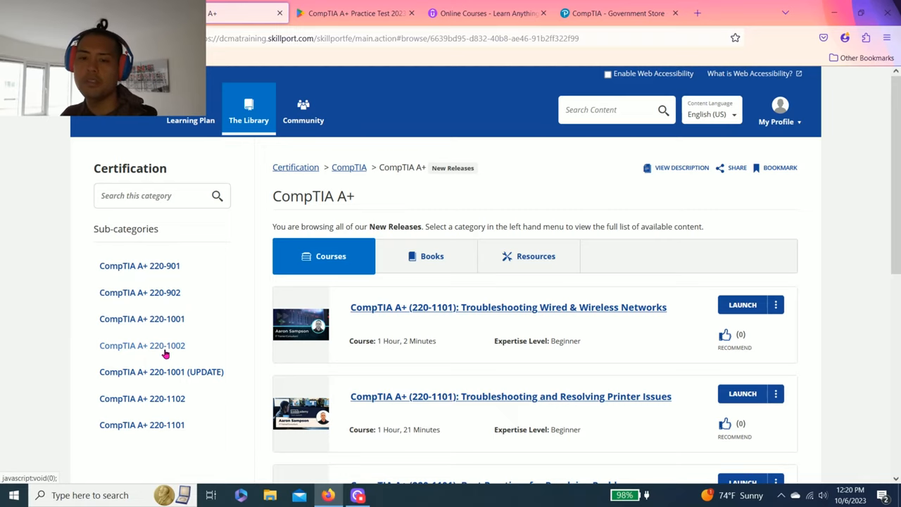
mouse_move(177, 385)
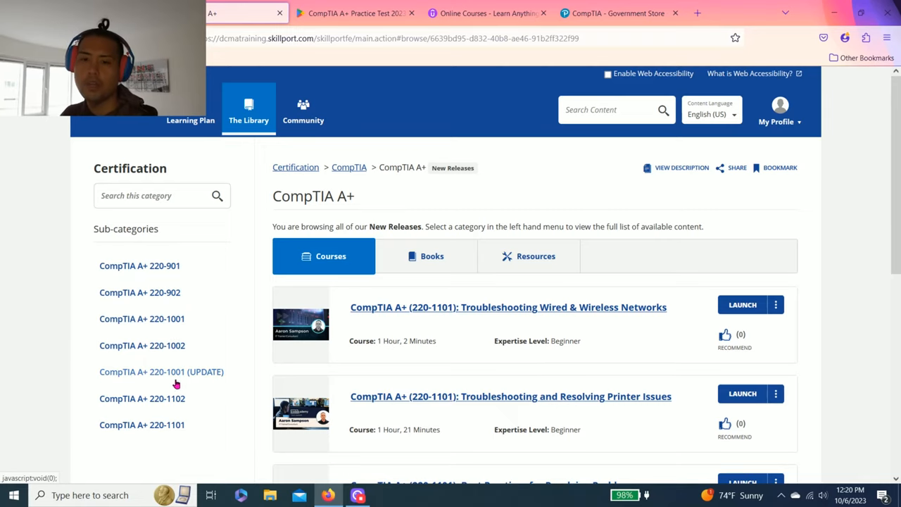
scroll(down, 3)
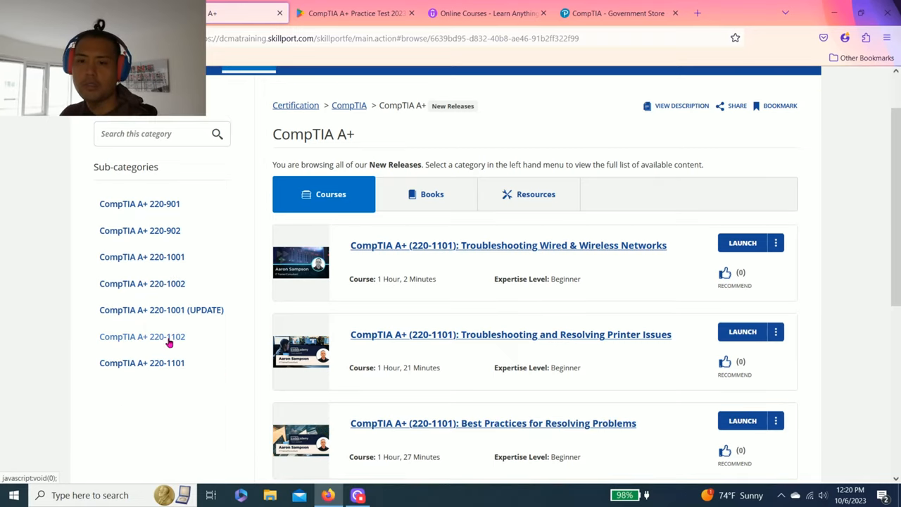
mouse_move(226, 357)
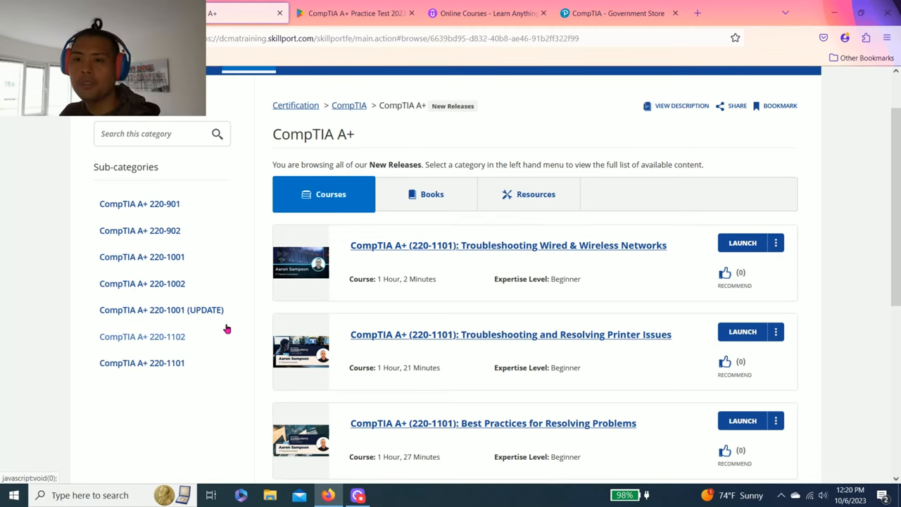
scroll(down, 3)
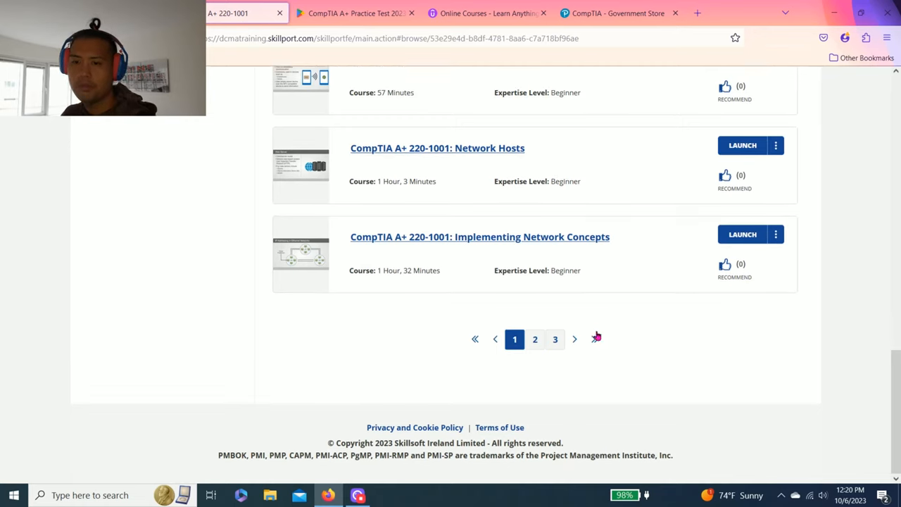
scroll(up, 3)
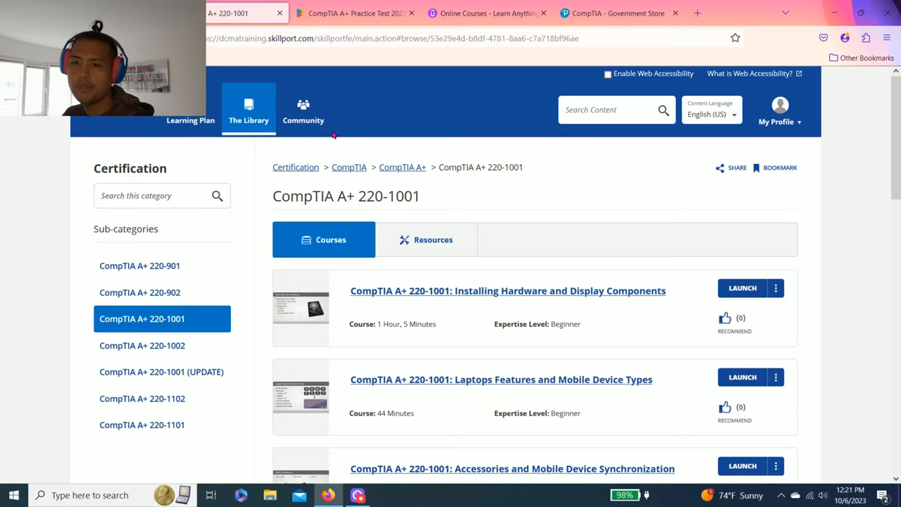
scroll(down, 3)
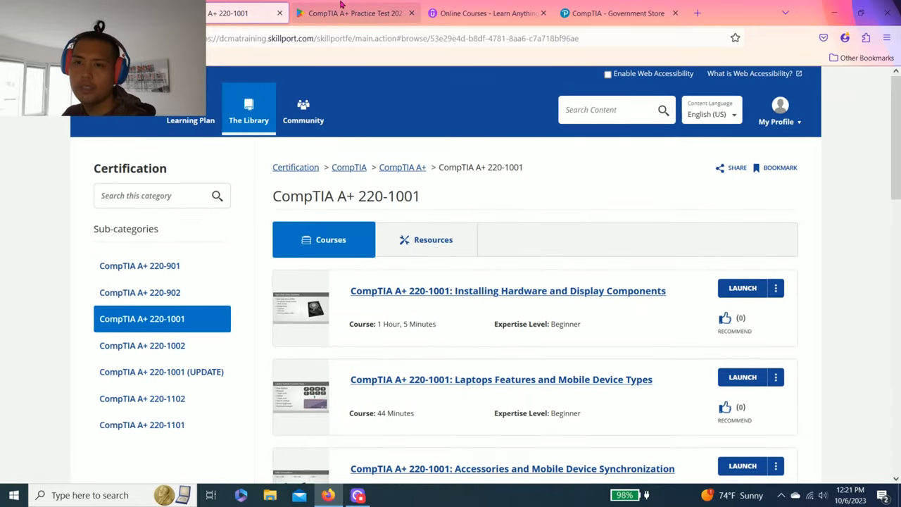
Step: View the CompTIA A+ Practice Test 2023 app page by ABC E-Learning and scroll its details
click(351, 13)
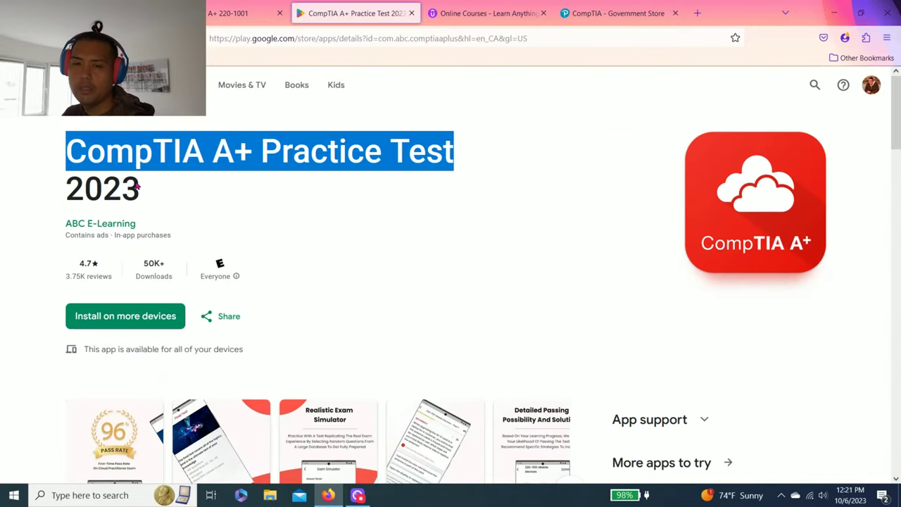
mouse_move(161, 199)
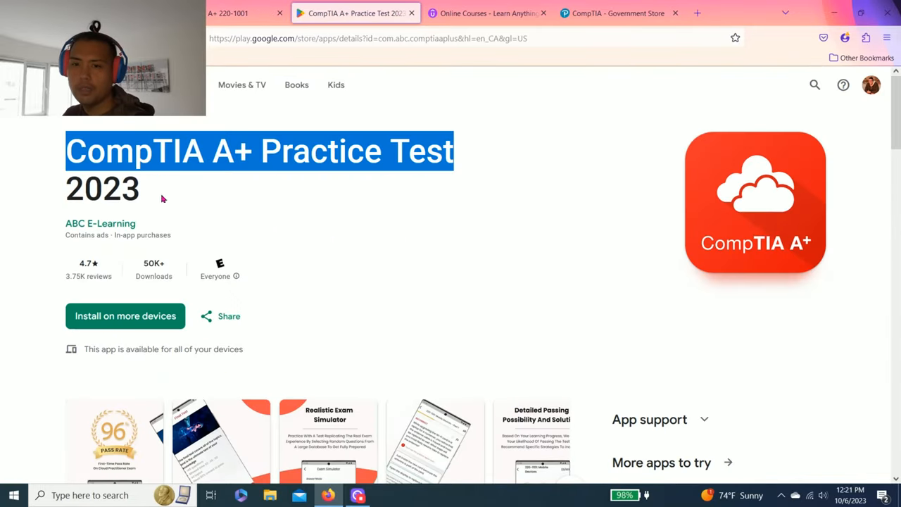
click(473, 255)
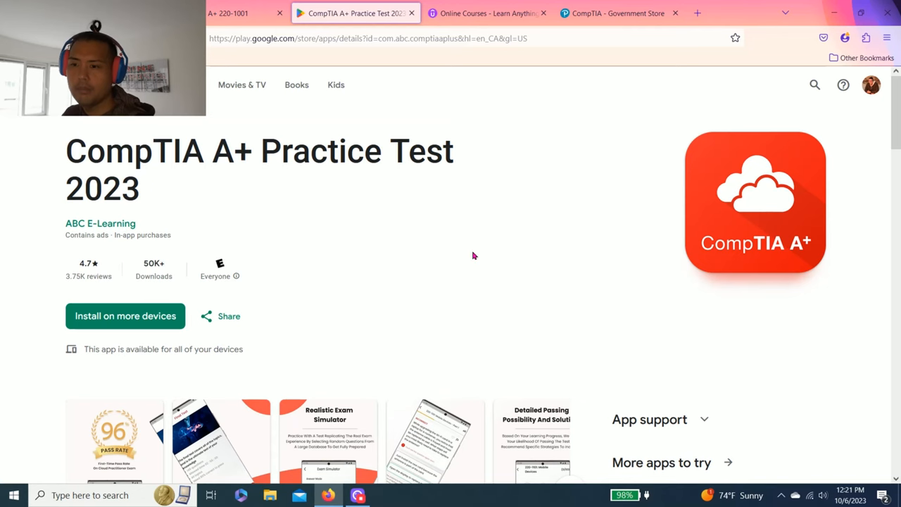
mouse_move(56, 167)
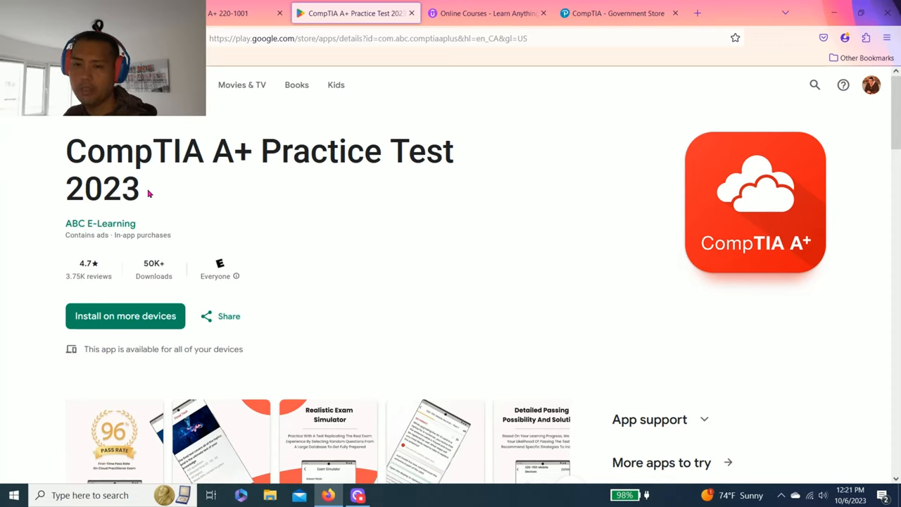
mouse_move(37, 224)
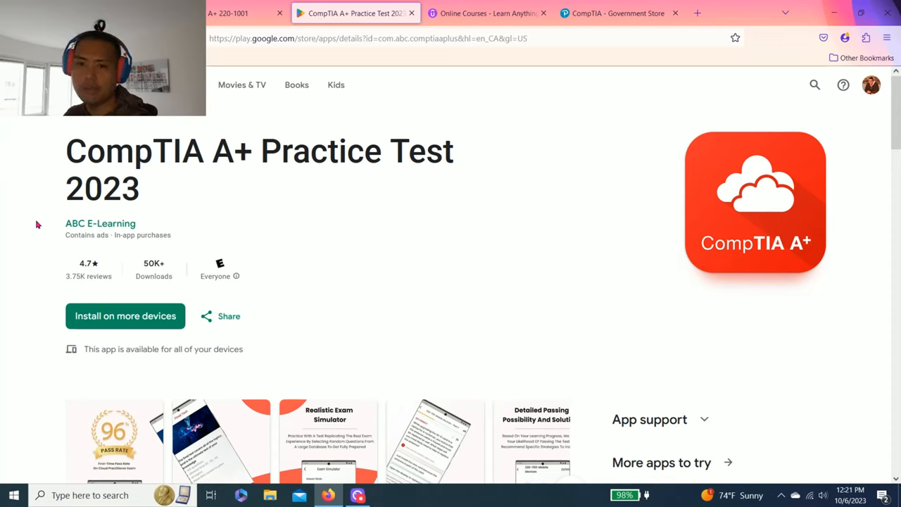
click(100, 223)
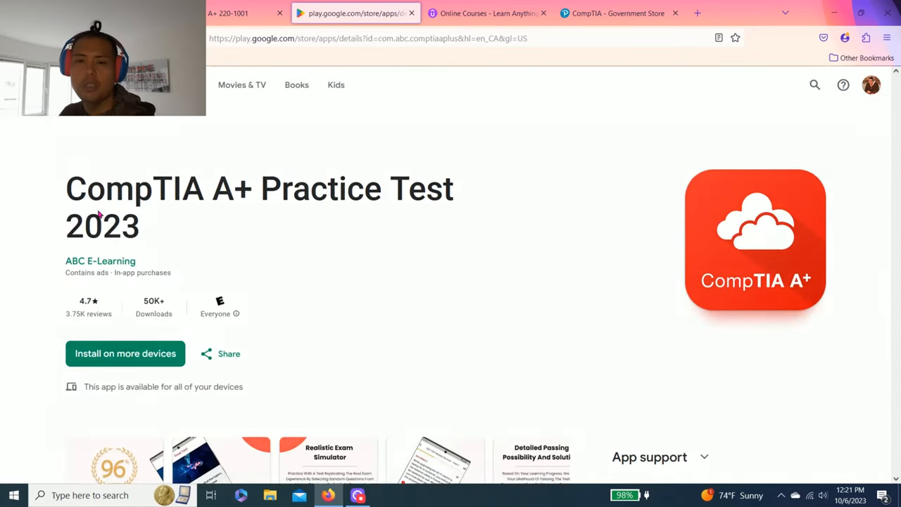
scroll(down, 3)
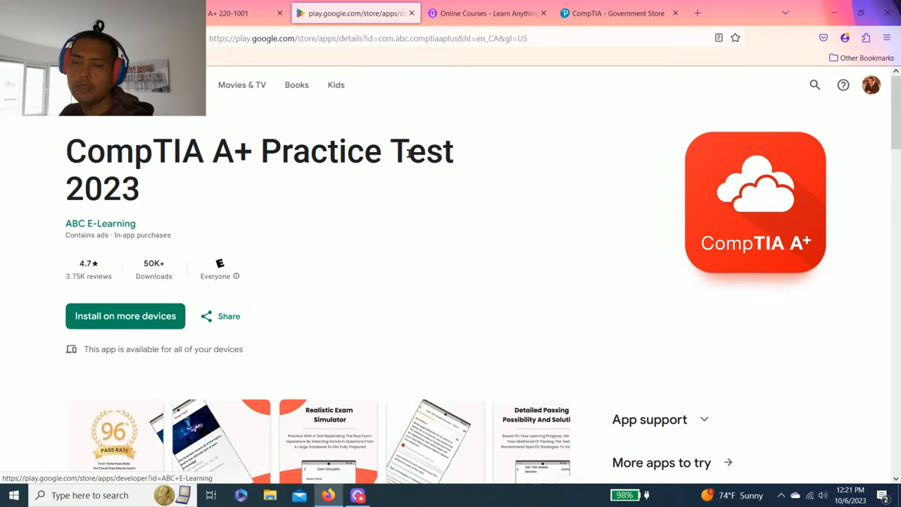
mouse_move(497, 9)
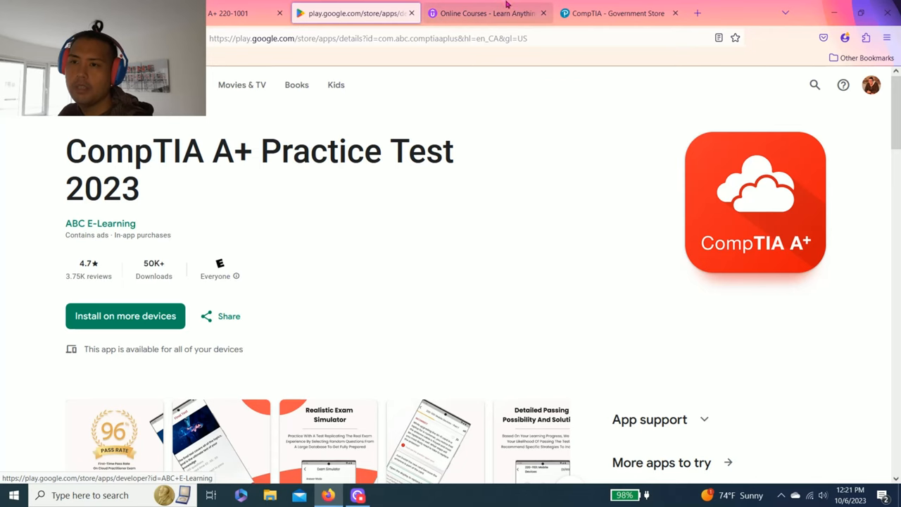
Step: Show the Udemy 'comptia A+' results and check the My learning enrolled courses
click(486, 13)
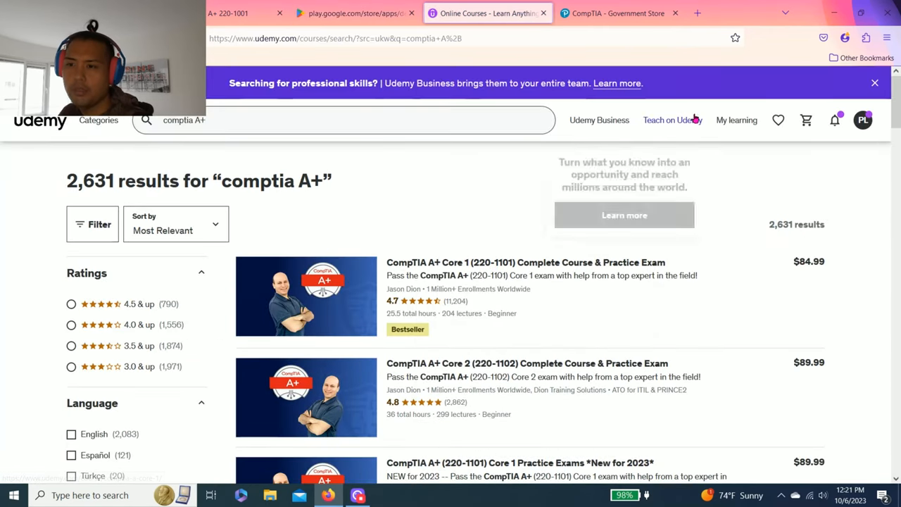
click(736, 119)
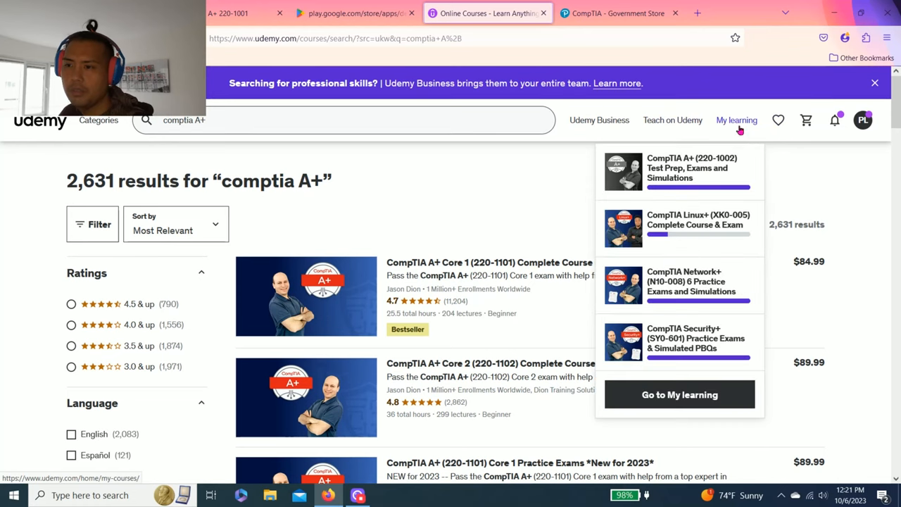
mouse_move(676, 172)
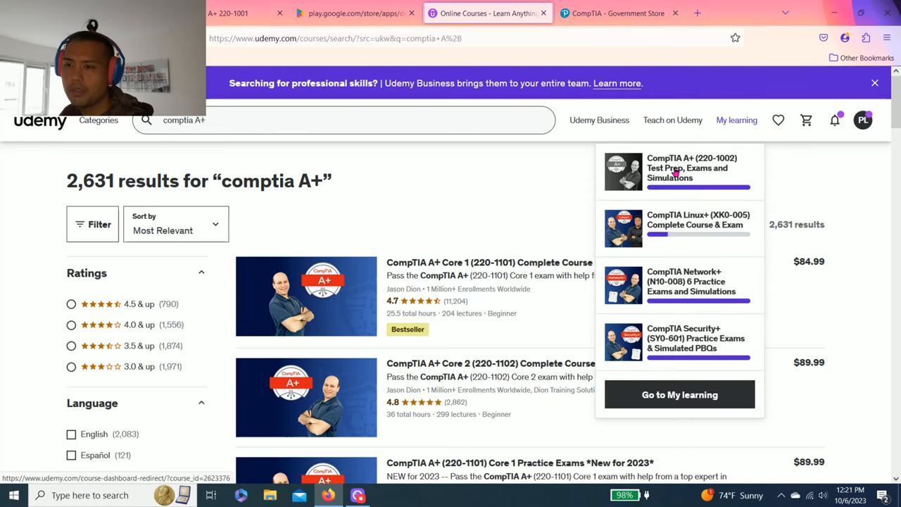
click(687, 168)
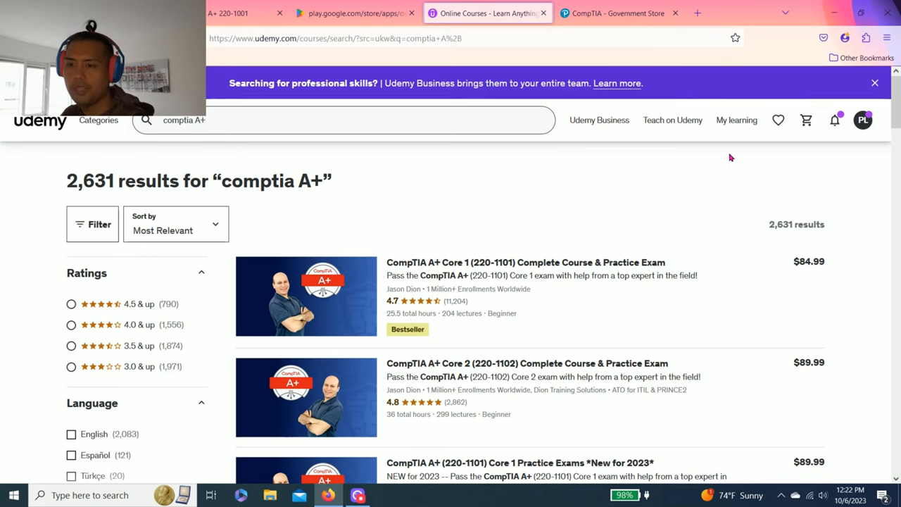
mouse_move(570, 215)
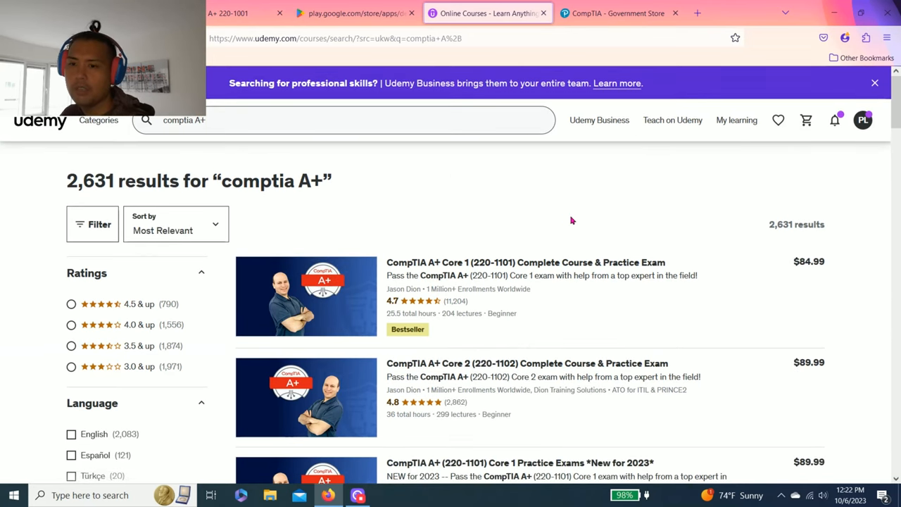
mouse_move(569, 217)
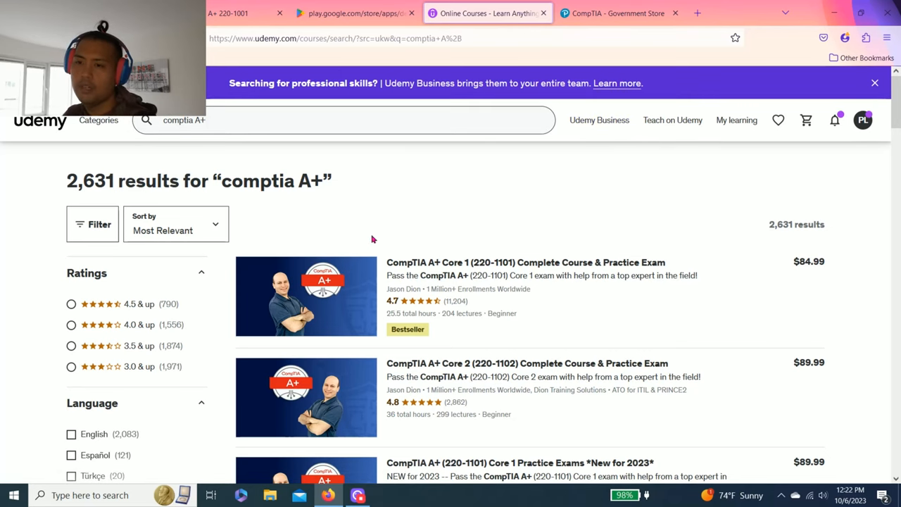
Step: Compare Udemy results against the Skillport 220-1001 list and the practice test app page
click(247, 12)
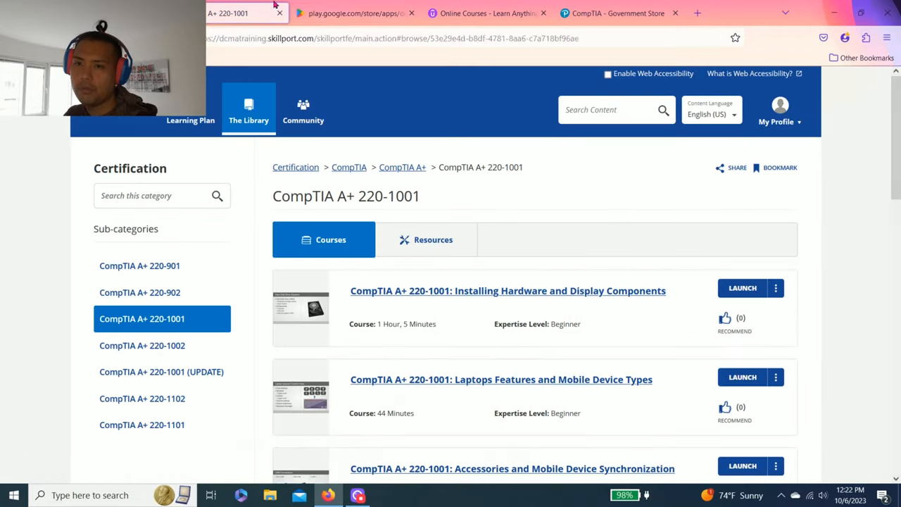
click(482, 13)
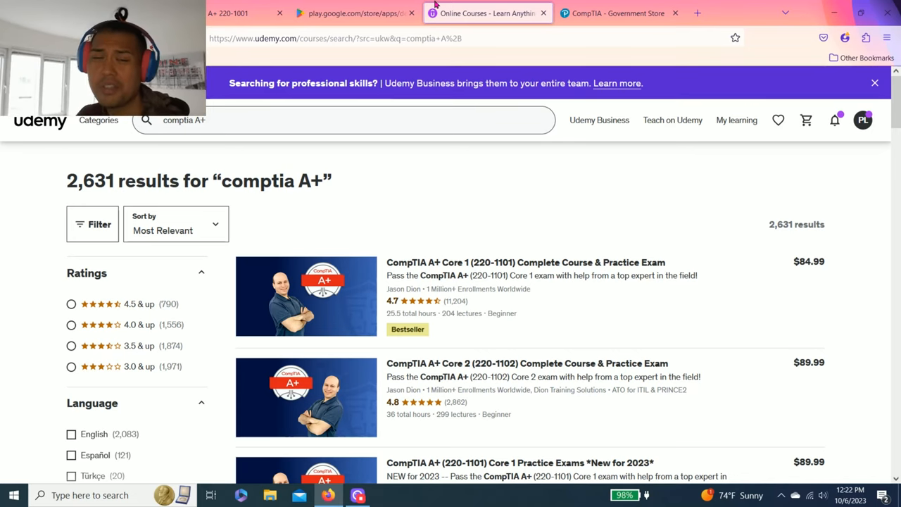
click(352, 12)
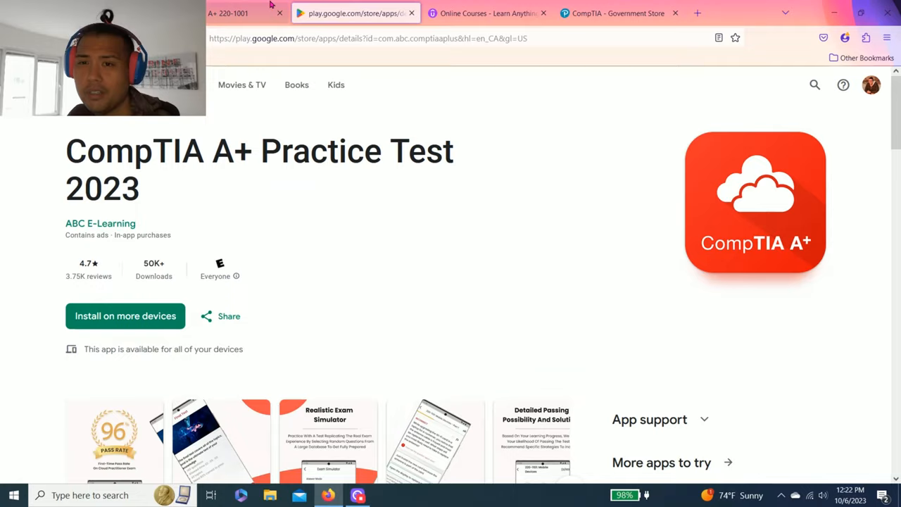
click(489, 13)
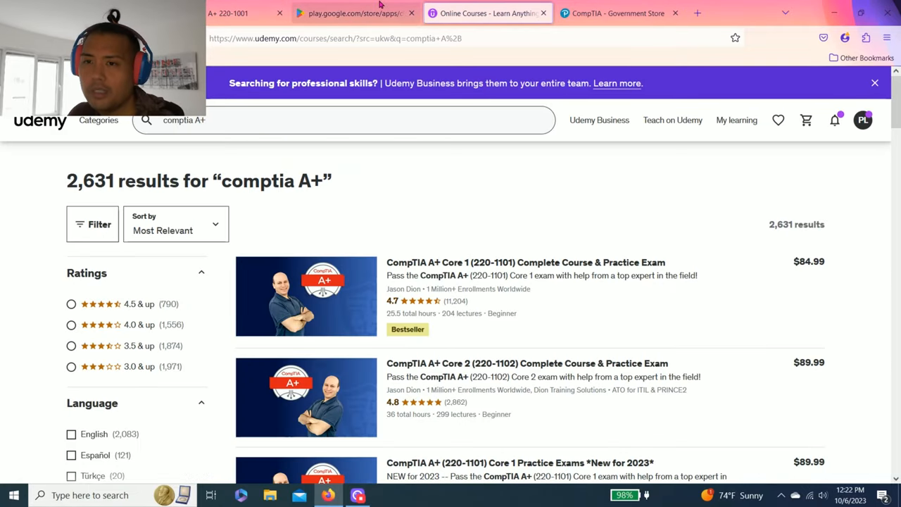
click(352, 12)
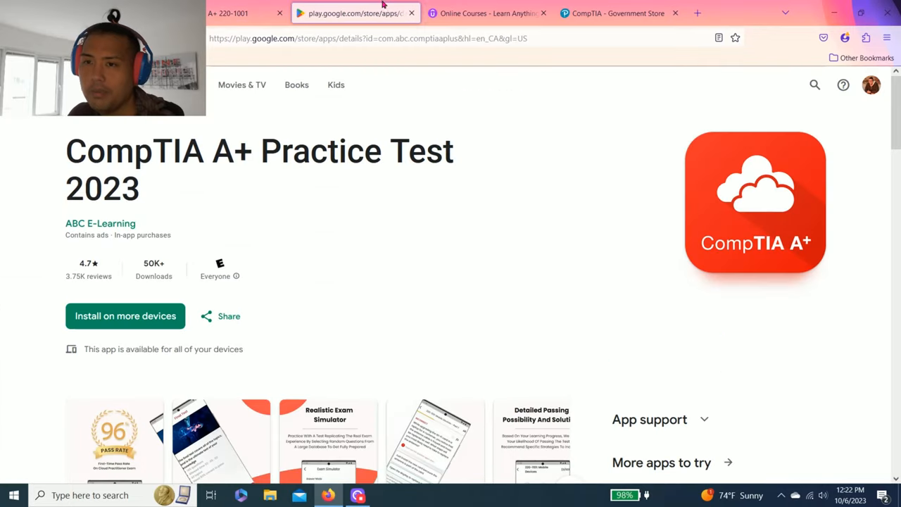
click(488, 12)
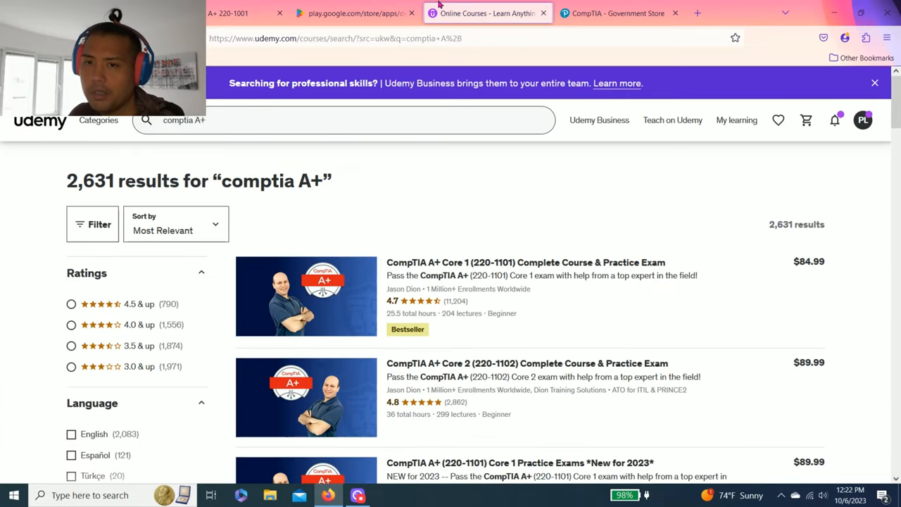
click(352, 13)
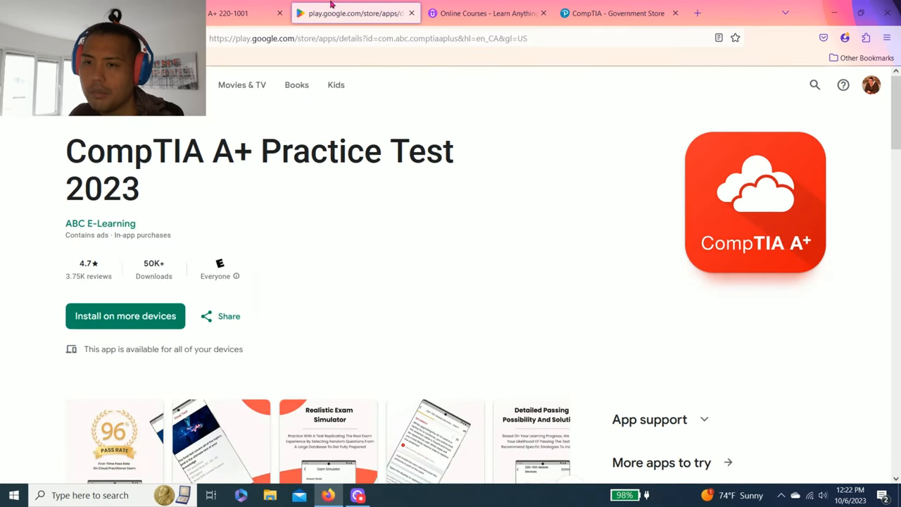
click(486, 13)
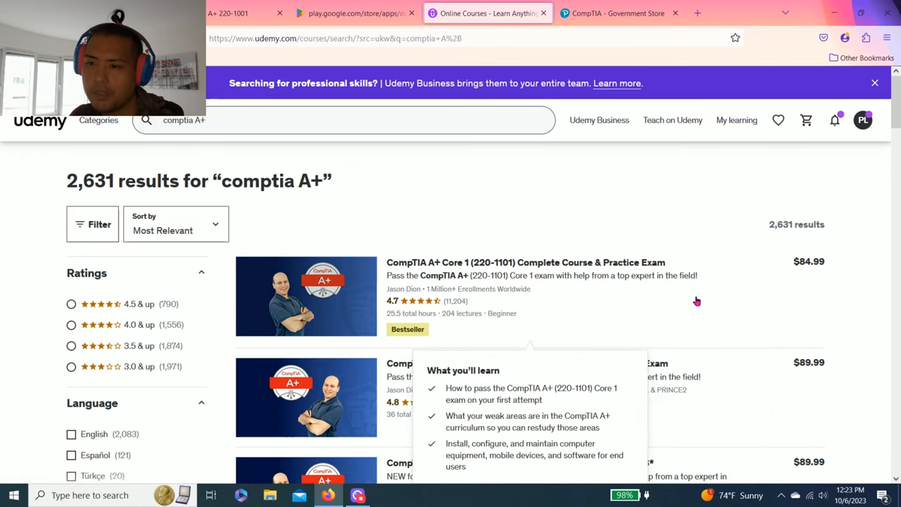
mouse_move(819, 264)
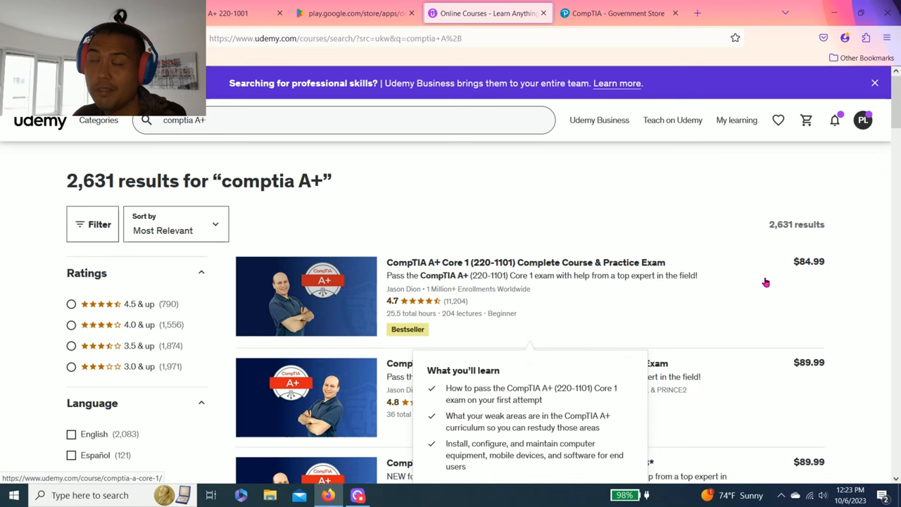
mouse_move(604, 247)
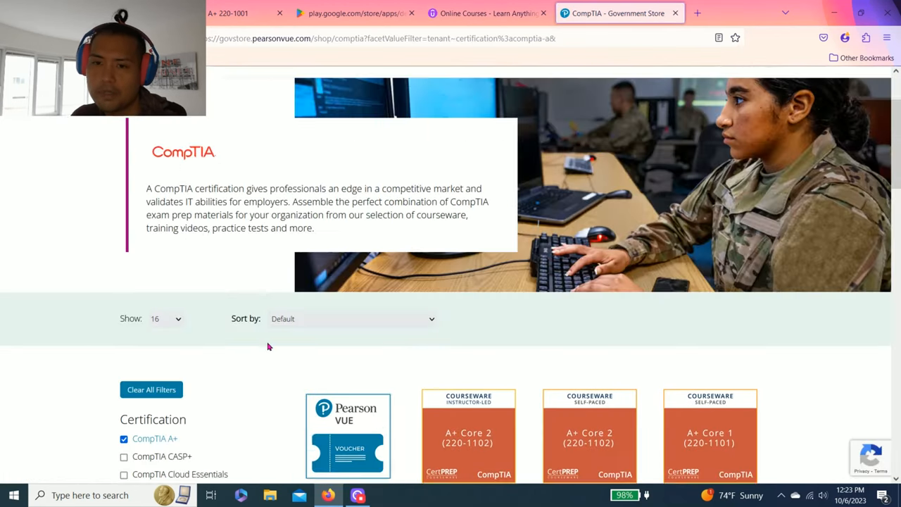
Step: Scroll the Pearson VUE store to A+ listings: $182 voucher, $99 Core 1/Core 2 courseware
scroll(down, 3)
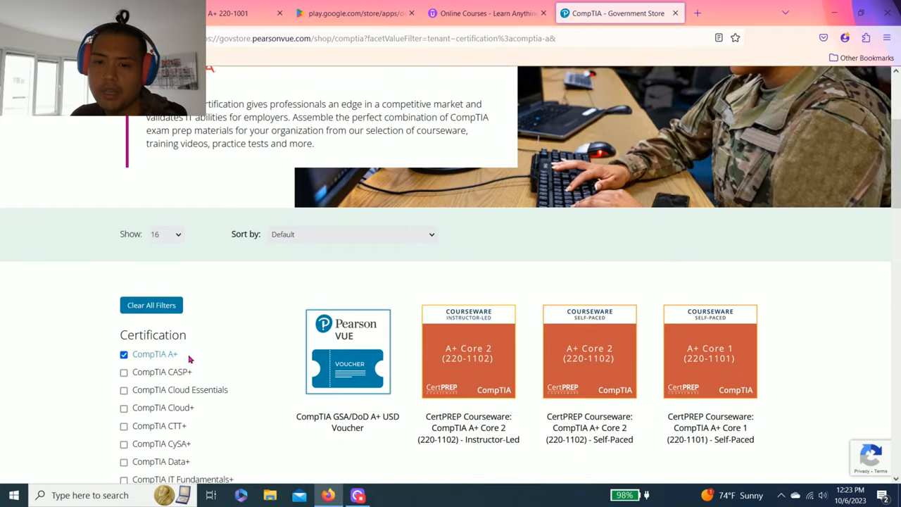
scroll(down, 3)
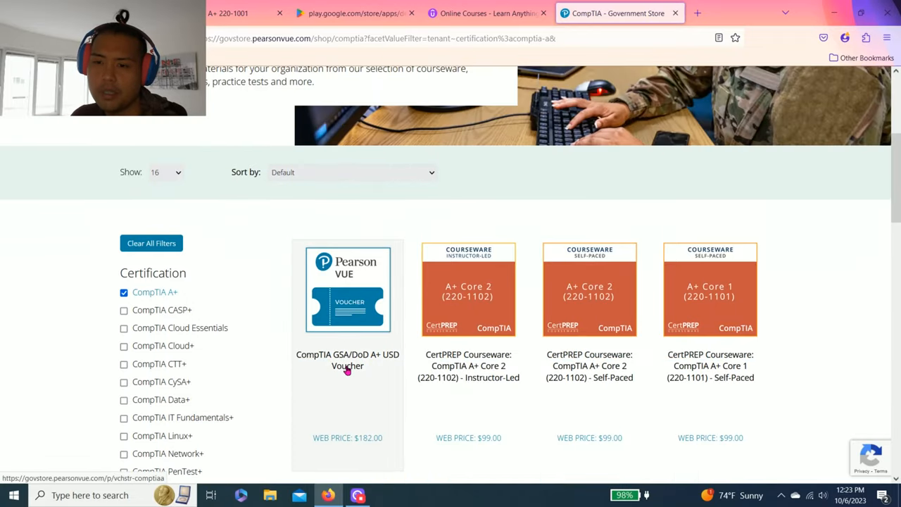
scroll(down, 3)
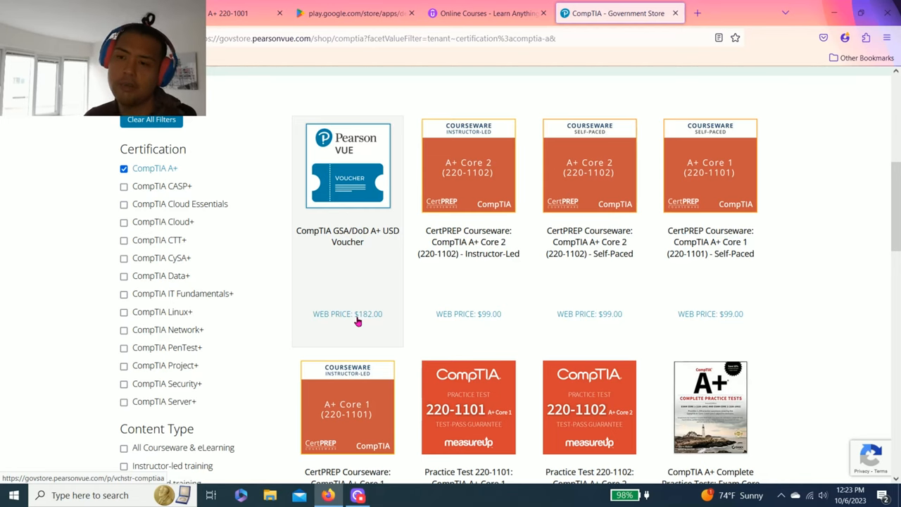
scroll(down, 3)
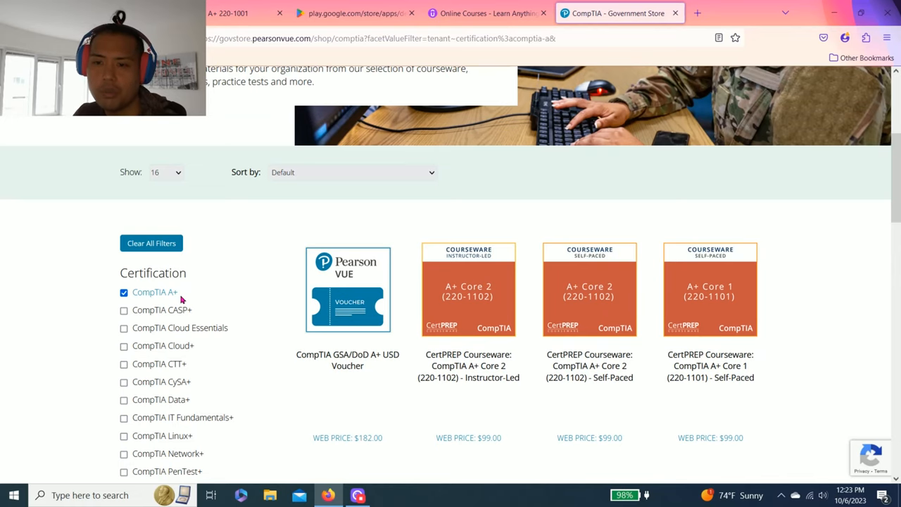
scroll(up, 3)
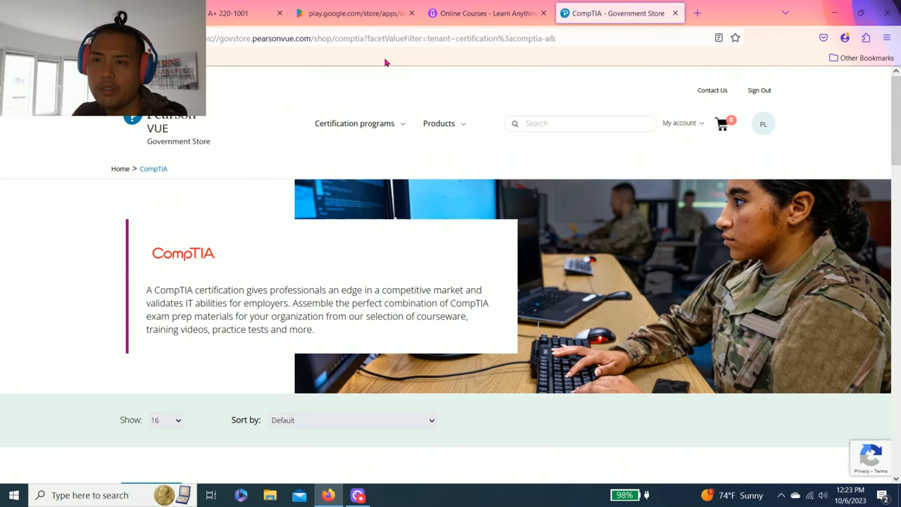
mouse_move(478, 13)
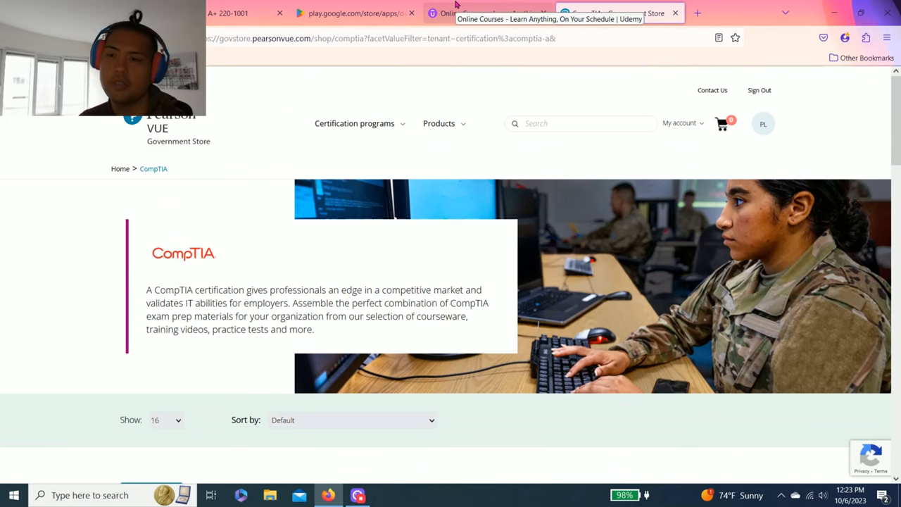
Step: Cycle through Udemy, the practice test app and the Skillport 220-1001 library, ending on Pearson VUE
click(478, 12)
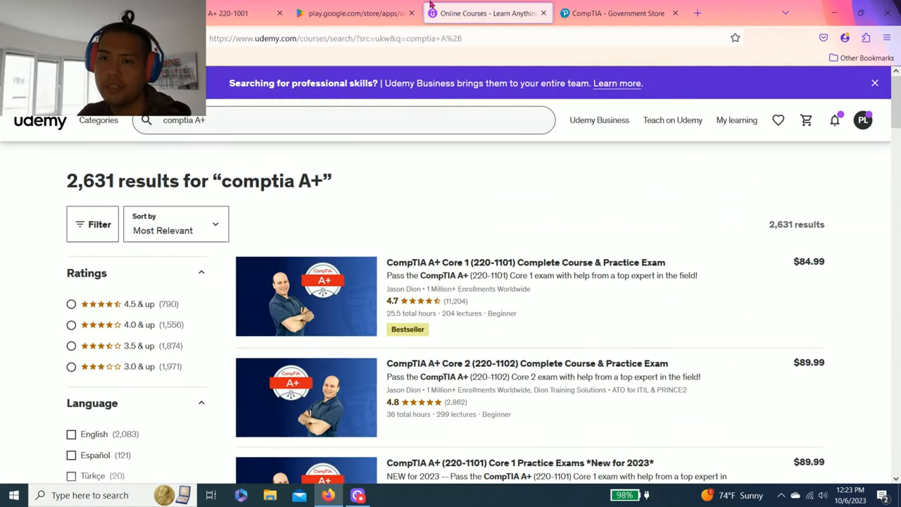
click(352, 12)
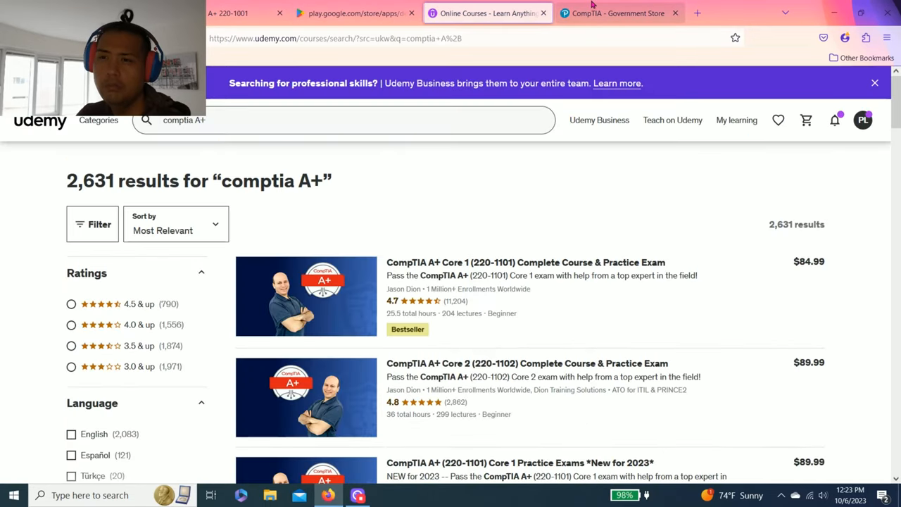
click(366, 13)
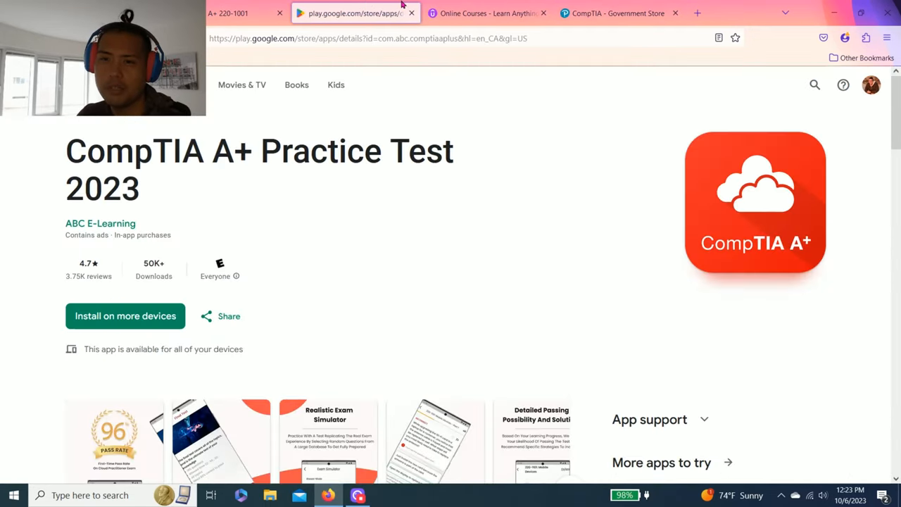
click(239, 13)
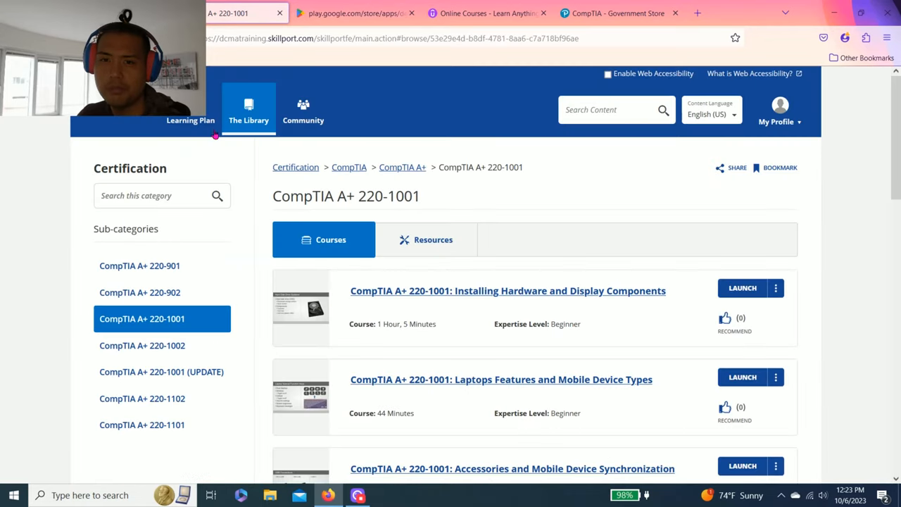
click(356, 12)
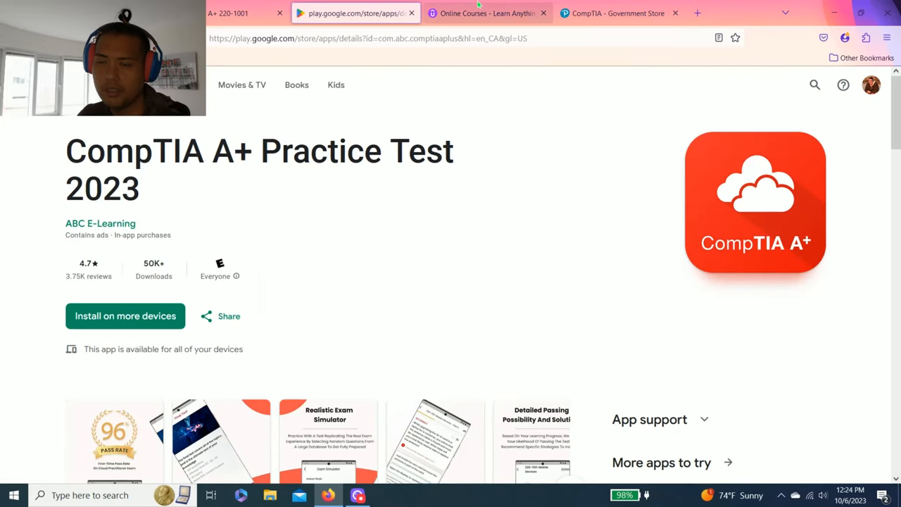
click(617, 12)
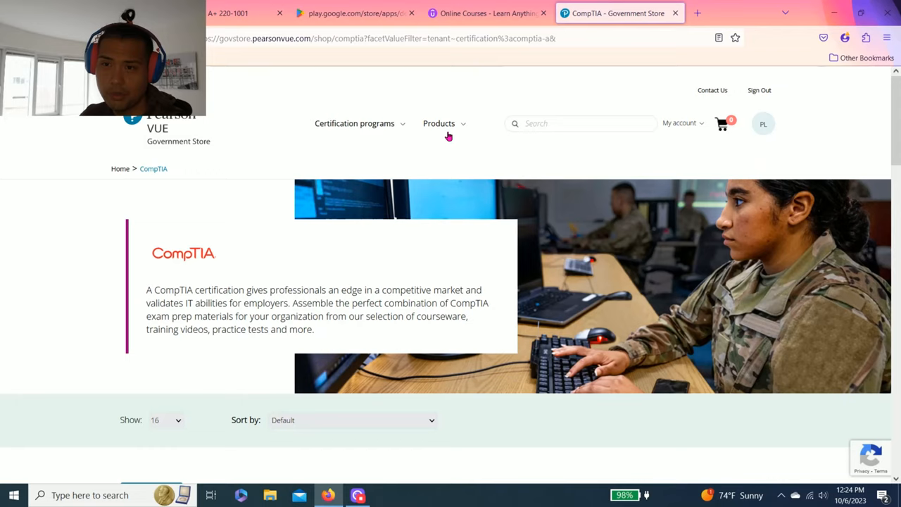
mouse_move(457, 154)
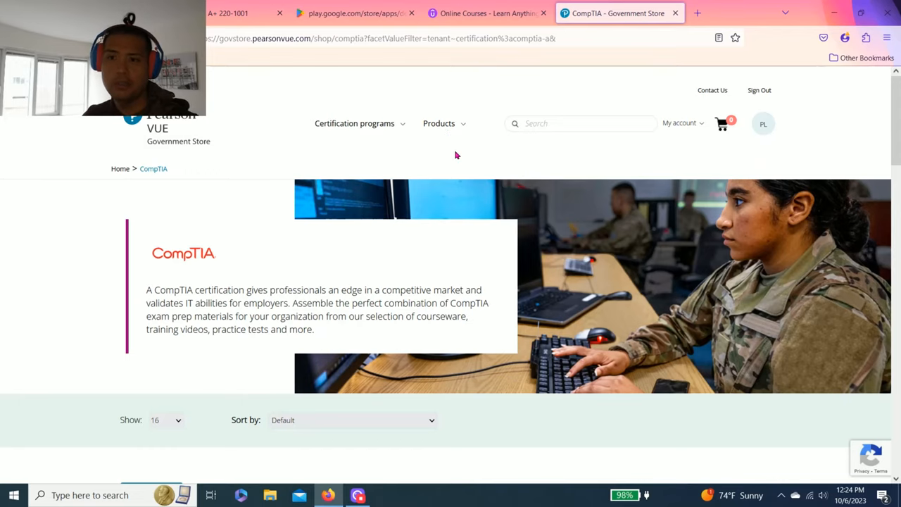
mouse_move(395, 169)
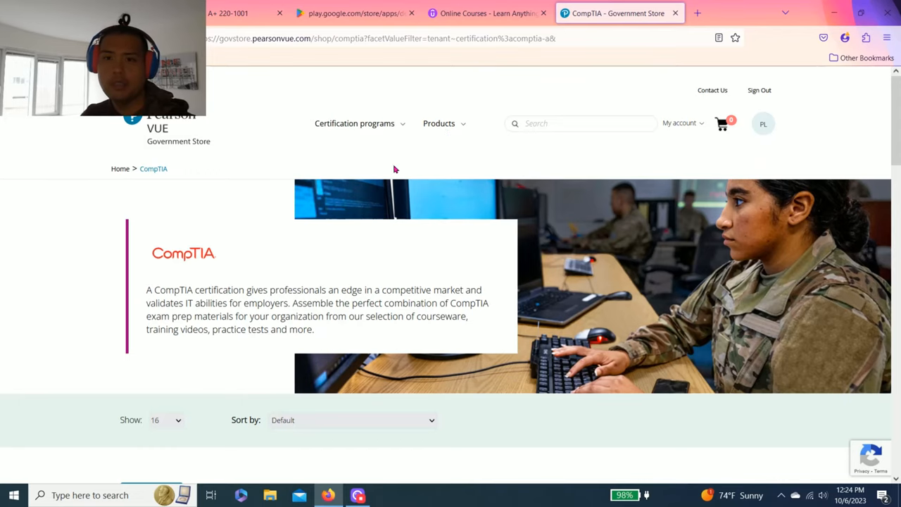
Step: Revisit the Skillport library and practice app, then show Udemy's My learning enrolled courses
click(236, 13)
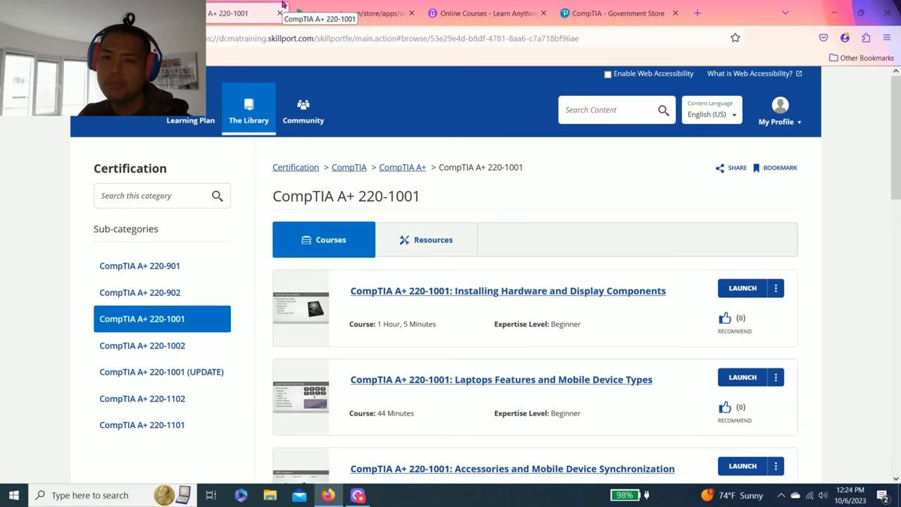
scroll(down, 3)
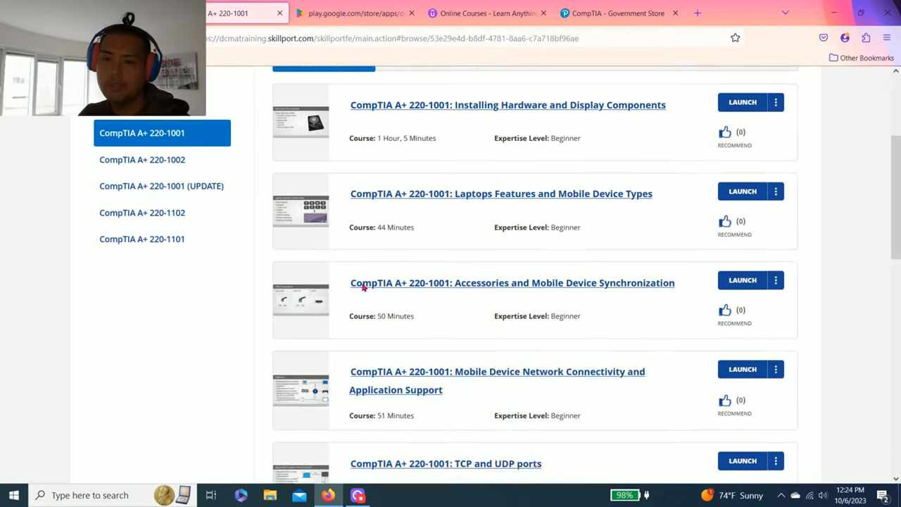
click(356, 12)
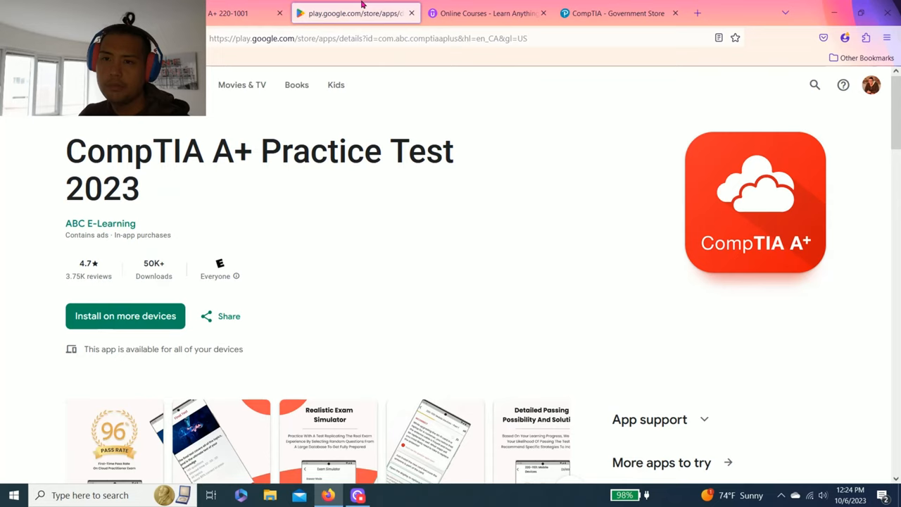
mouse_move(362, 14)
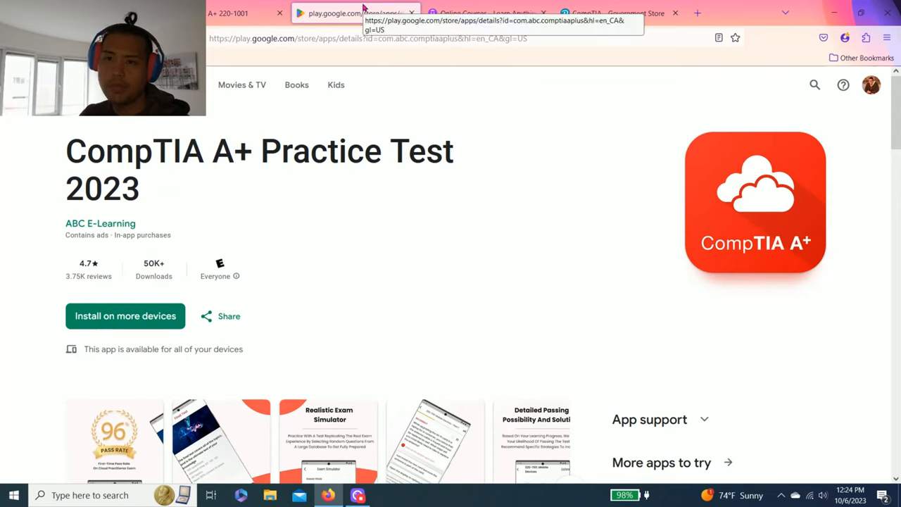
mouse_move(344, 151)
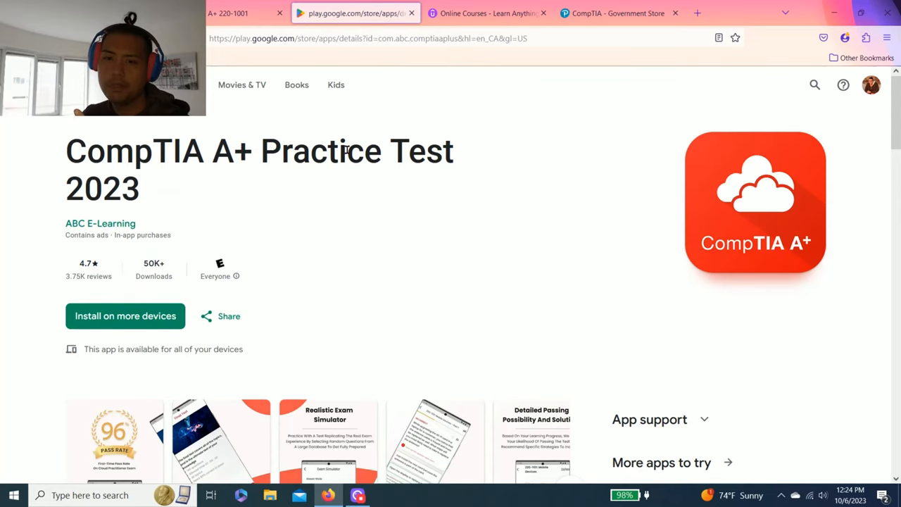
click(486, 12)
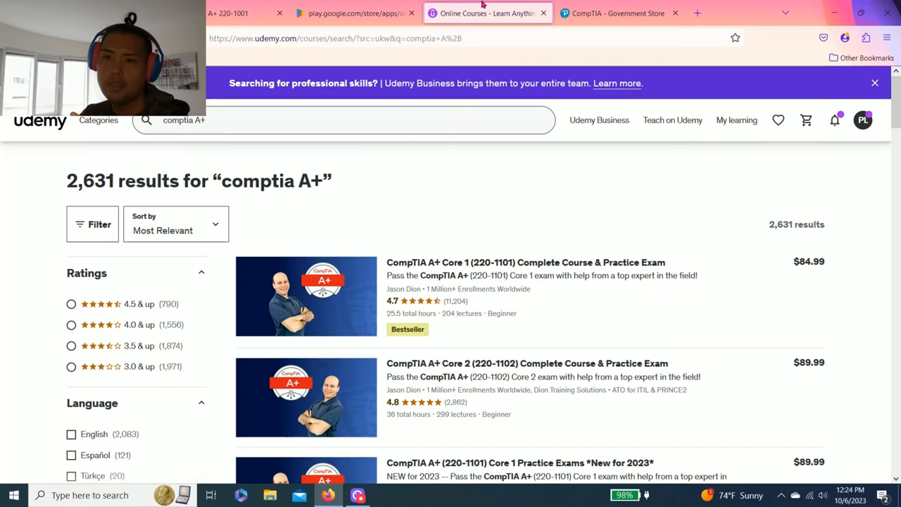
mouse_move(723, 152)
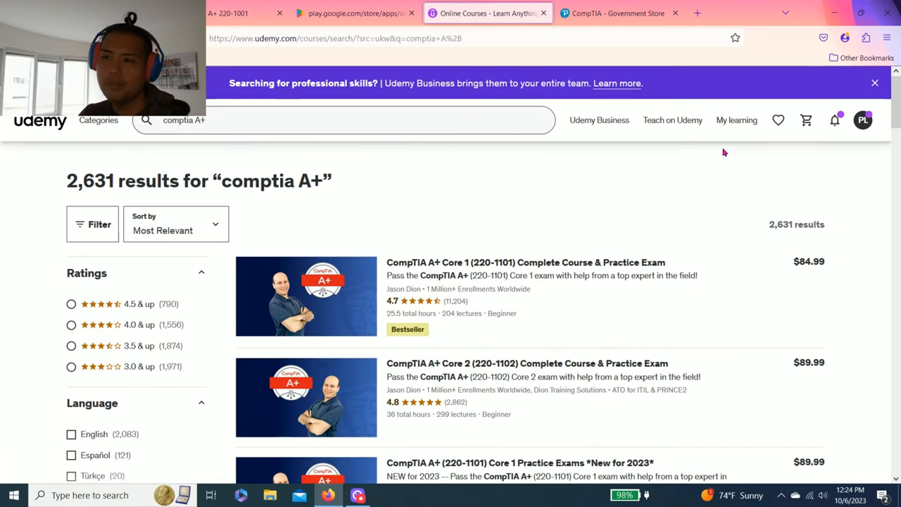
click(736, 120)
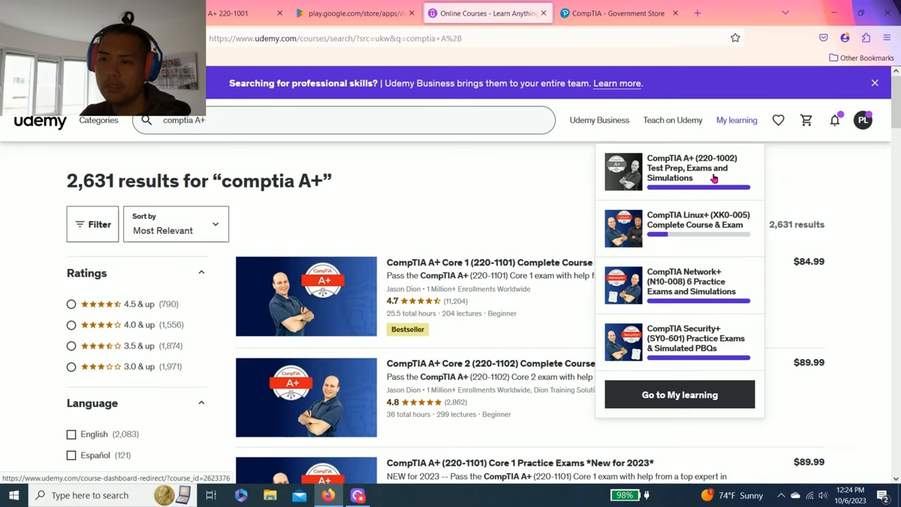
mouse_move(704, 176)
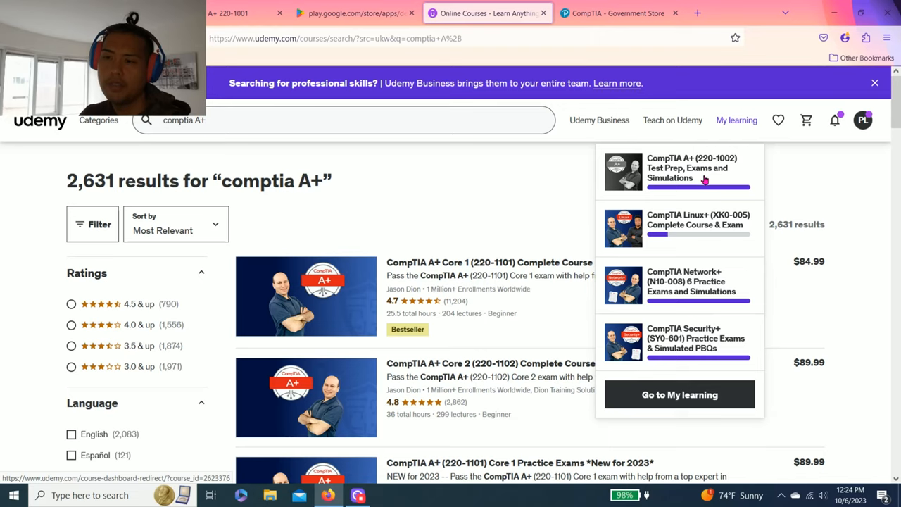
Step: Close My learning and flip between Pearson VUE and Udemy, ending on the Pearson VUE store
click(497, 197)
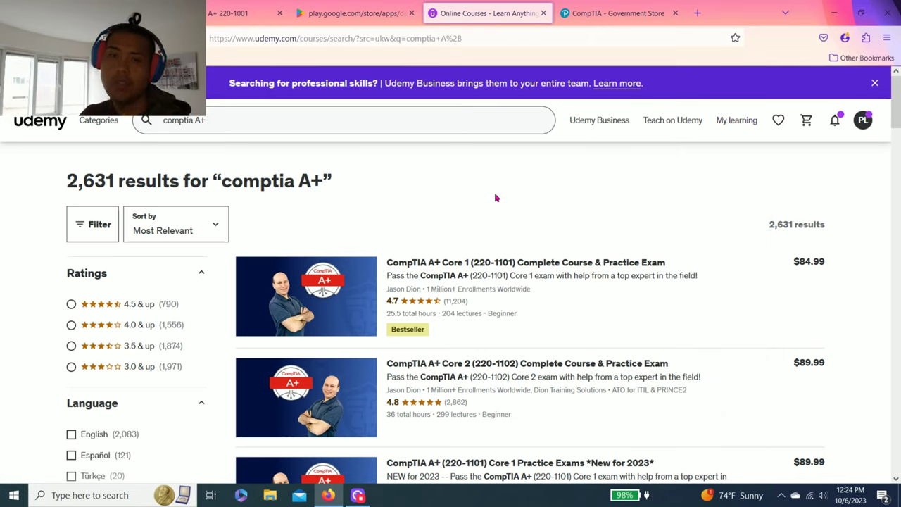
mouse_move(626, 187)
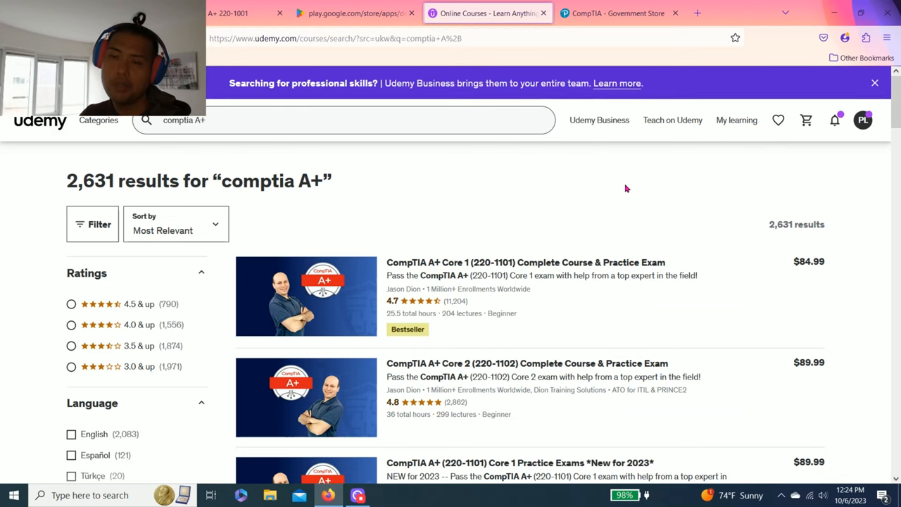
click(618, 13)
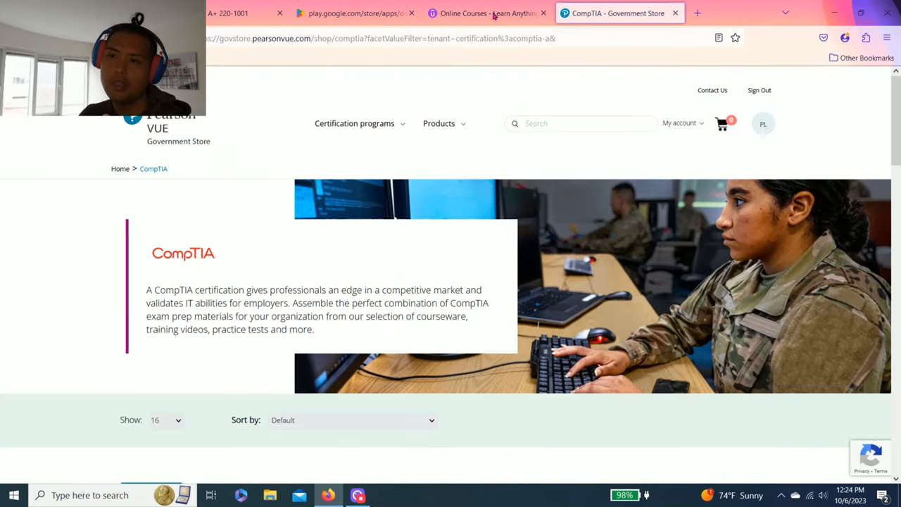
click(489, 13)
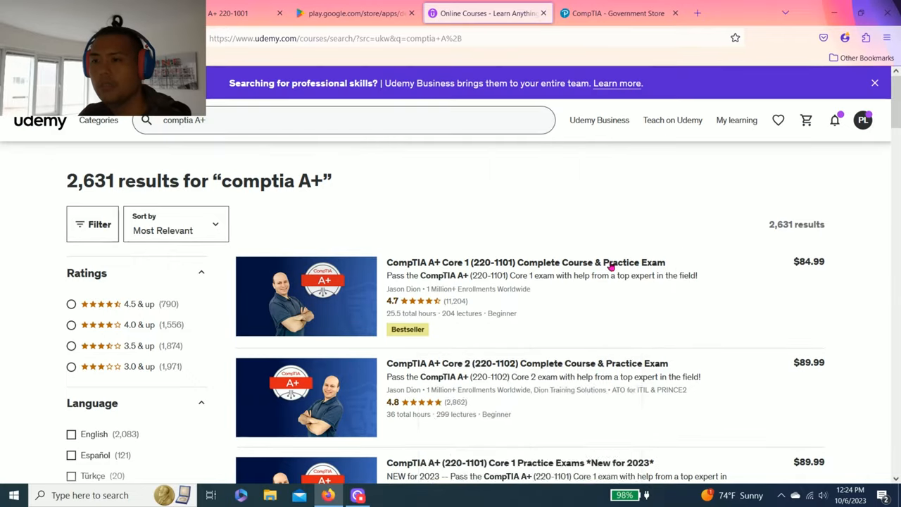
click(619, 13)
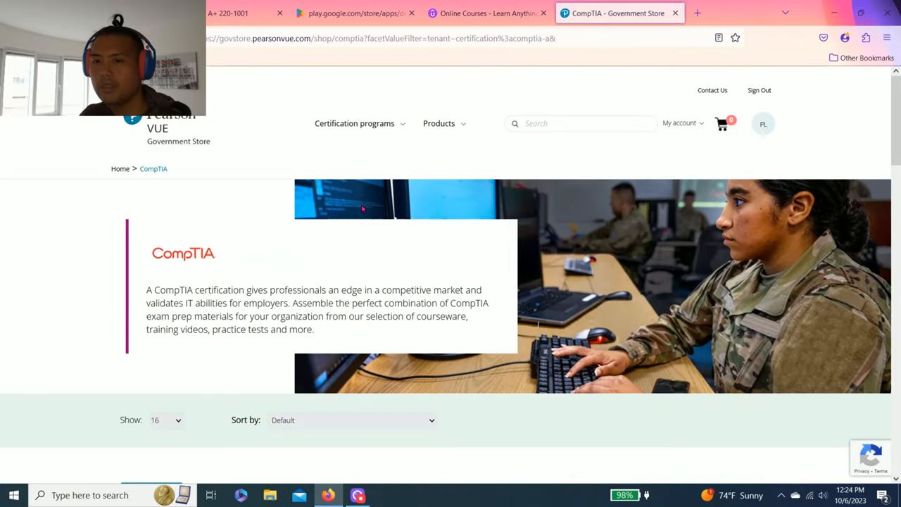
scroll(down, 3)
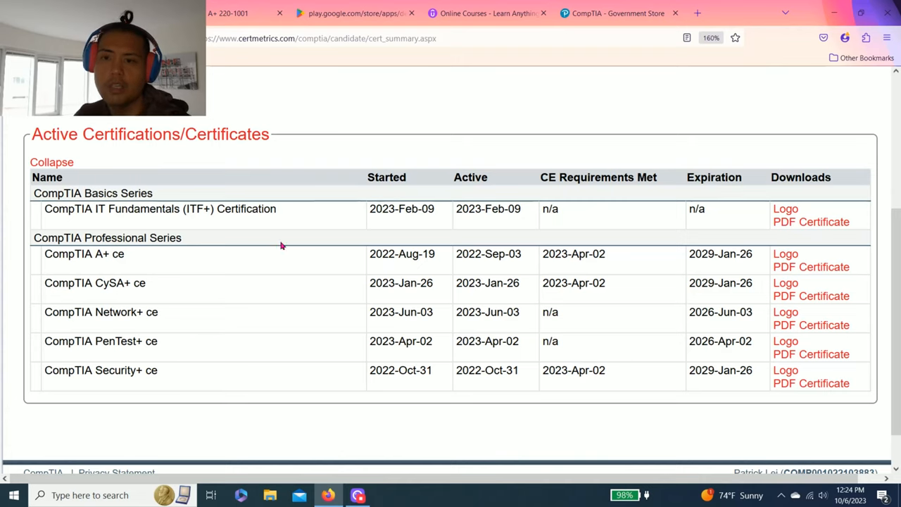
mouse_move(304, 255)
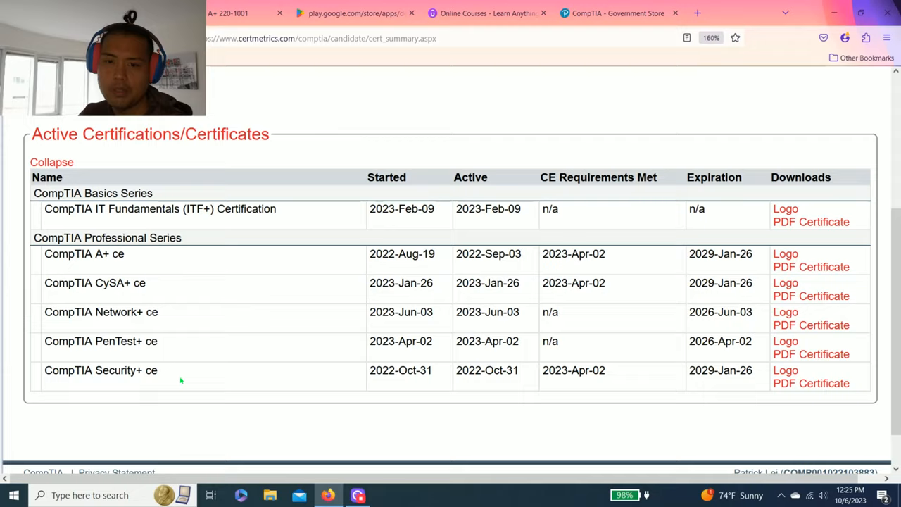
Step: Scroll the Active Certifications table to the footer, ending with Security+ expiring 2029-Jan-26
scroll(down, 3)
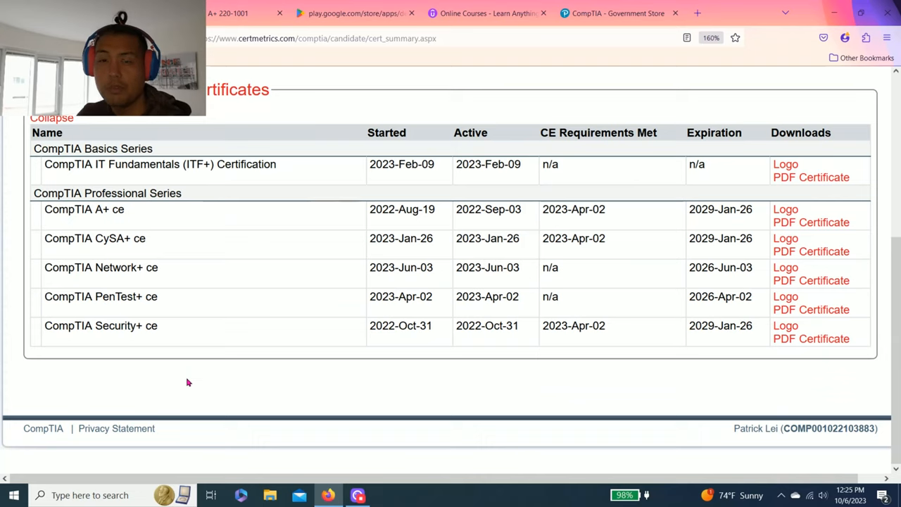
mouse_move(268, 375)
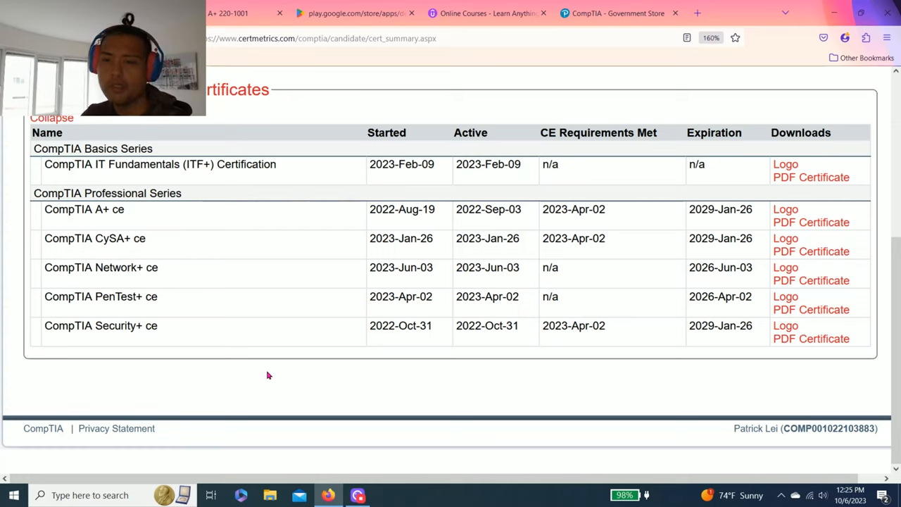
mouse_move(281, 352)
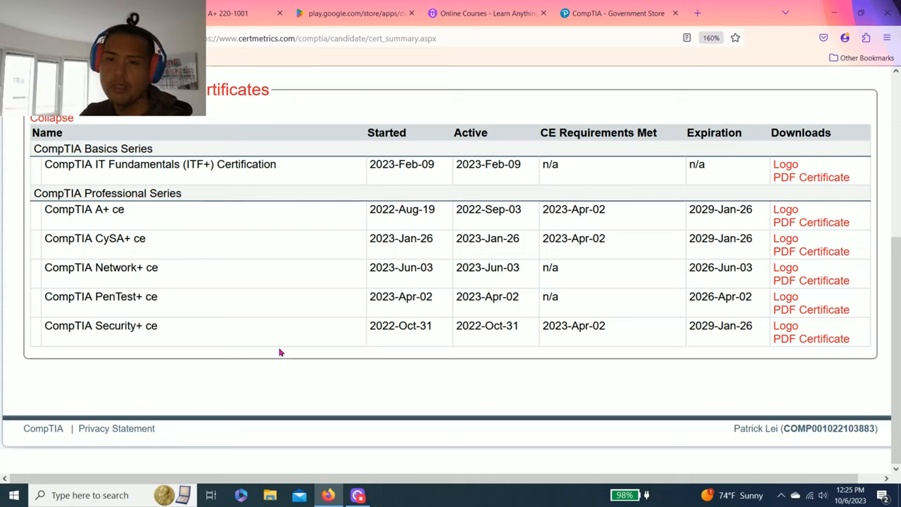
mouse_move(287, 345)
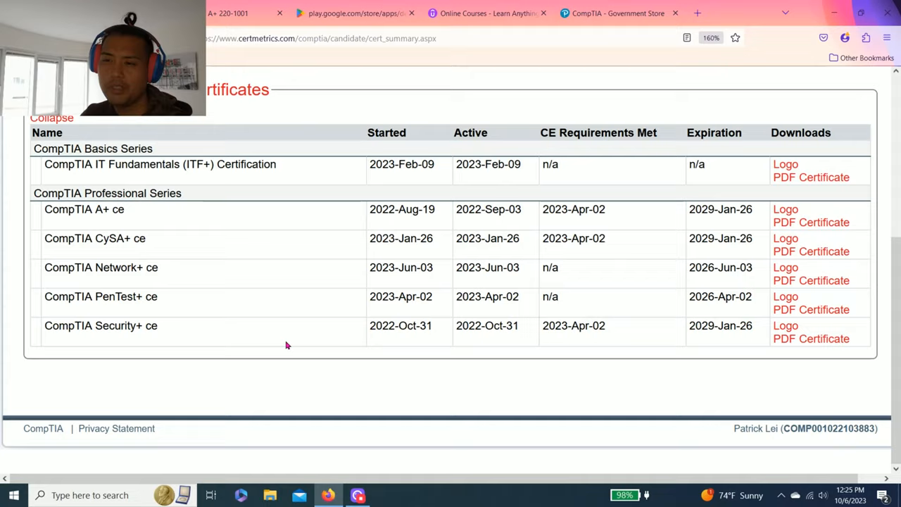